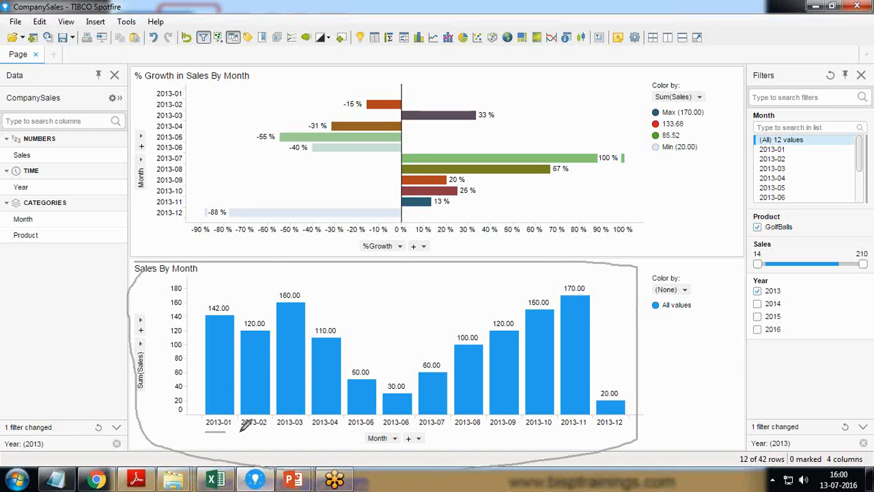
mouse_move(628, 429)
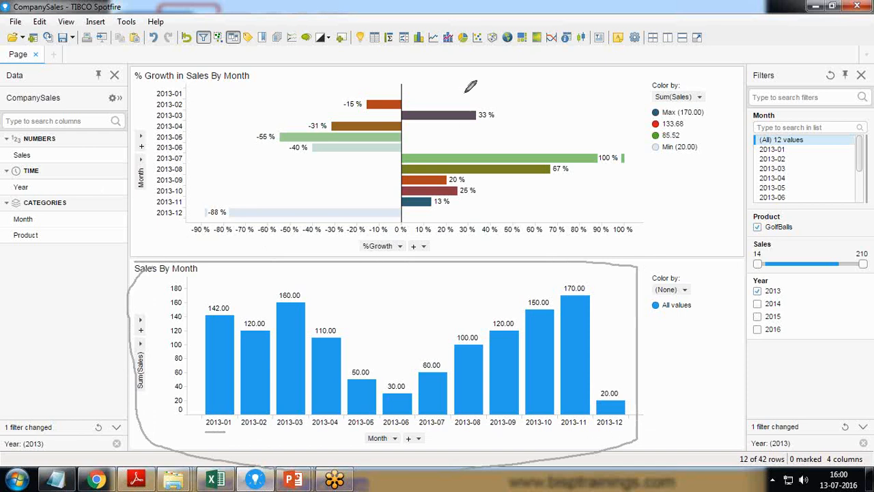
mouse_move(407, 83)
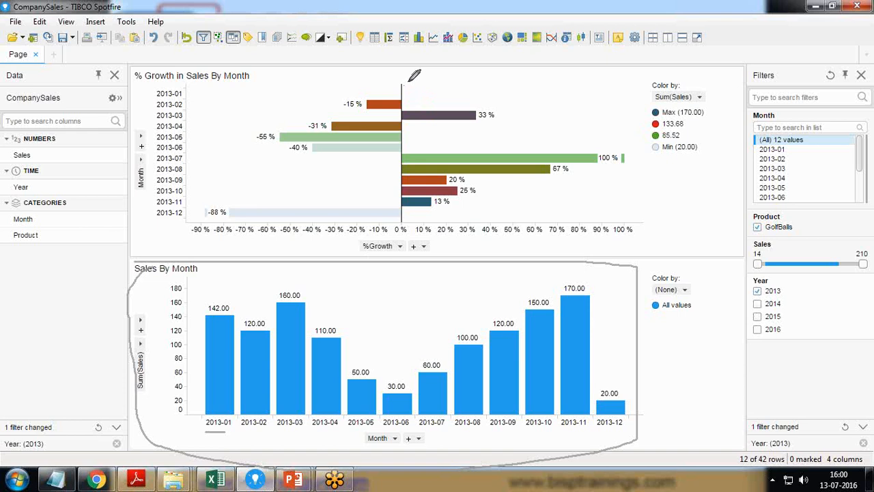
mouse_move(408, 89)
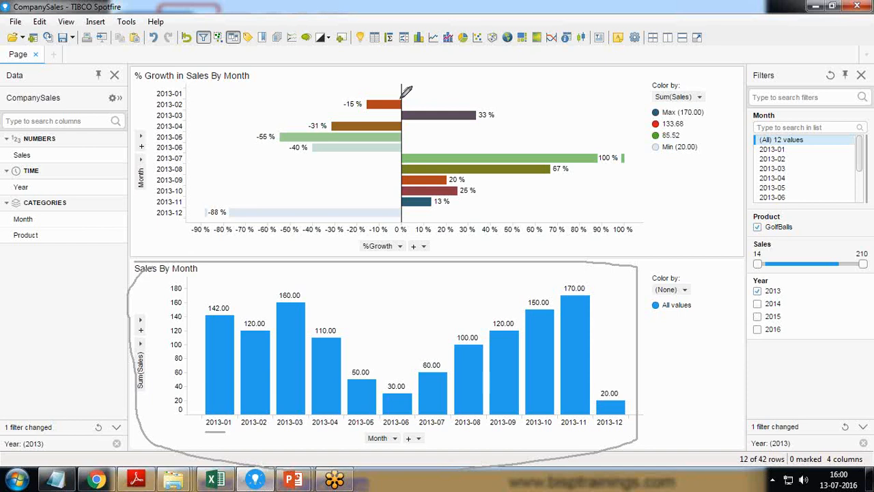
mouse_move(380, 112)
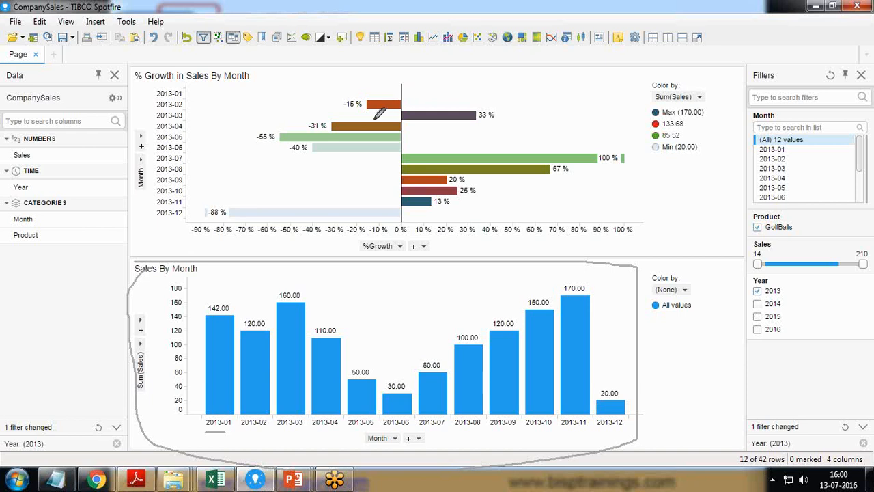
mouse_move(410, 279)
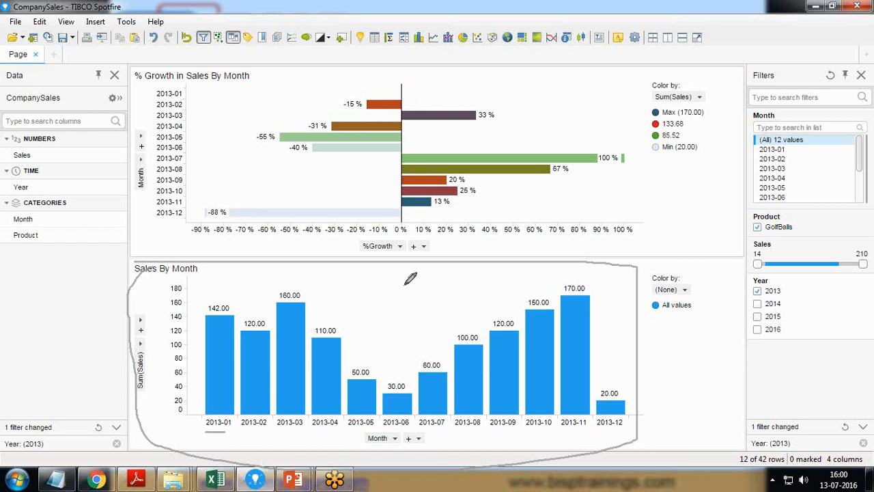
mouse_move(216, 309)
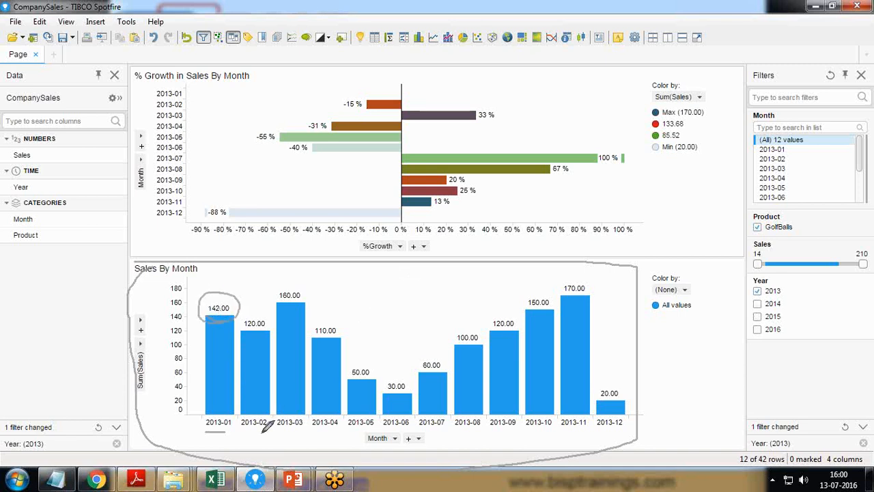
mouse_move(246, 335)
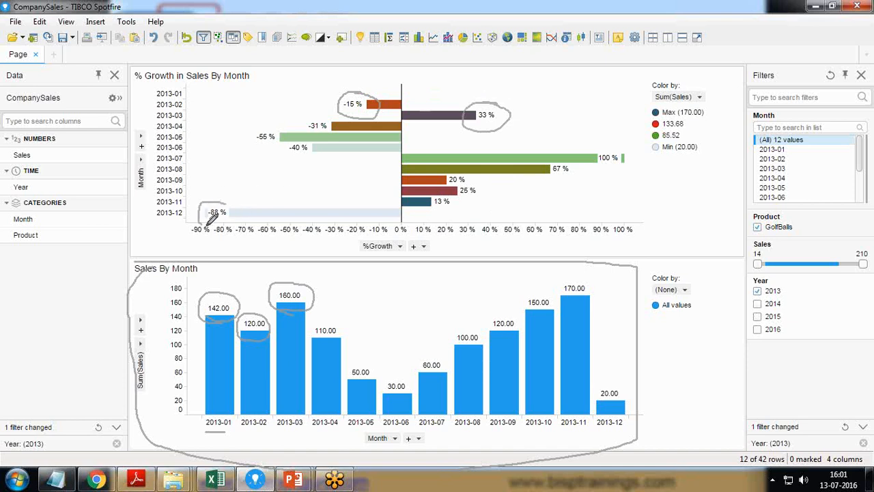
mouse_move(465, 149)
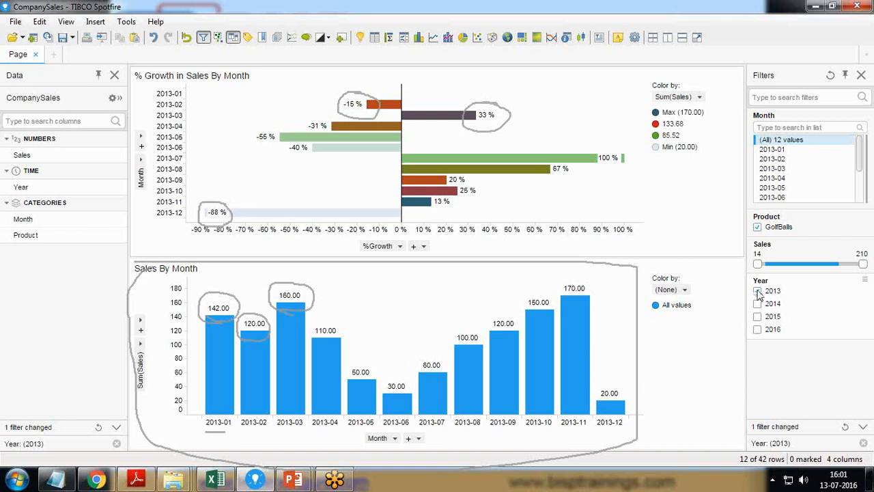
- Step the Year filter through 2014, 2016, back to 2014 and 2013 to compare the monthly charts
click(757, 303)
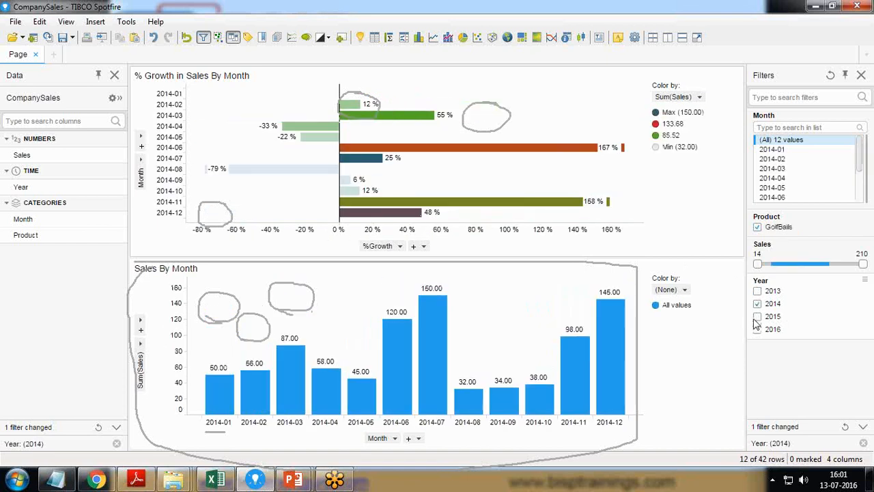
click(757, 317)
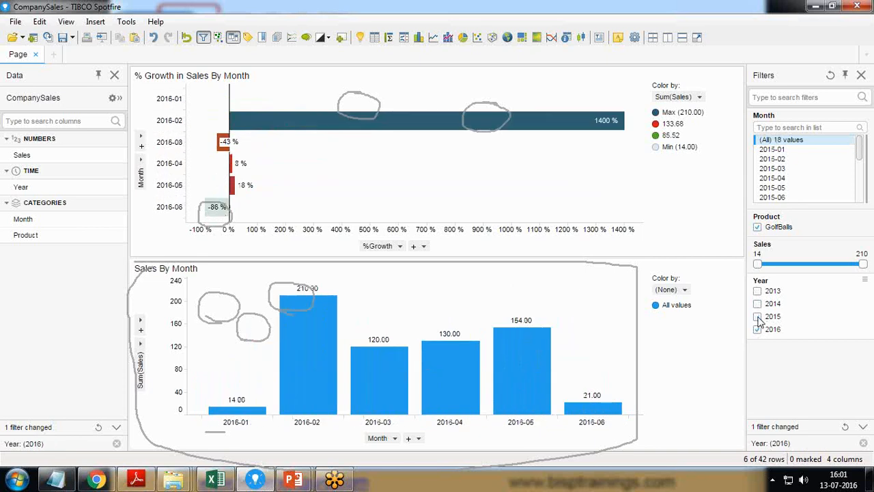
click(756, 304)
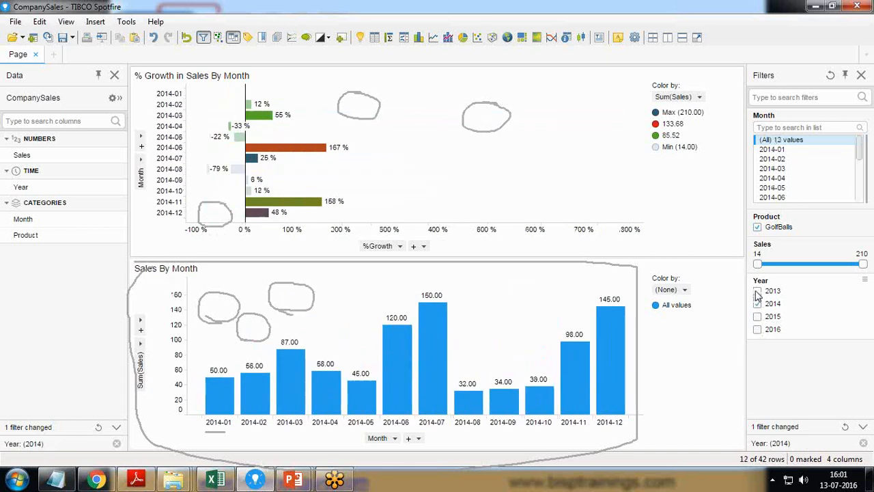
click(757, 290)
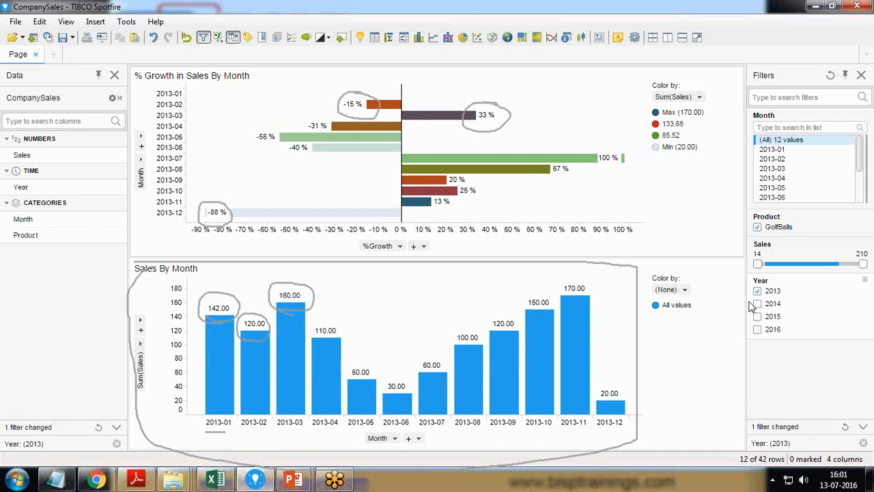
mouse_move(593, 242)
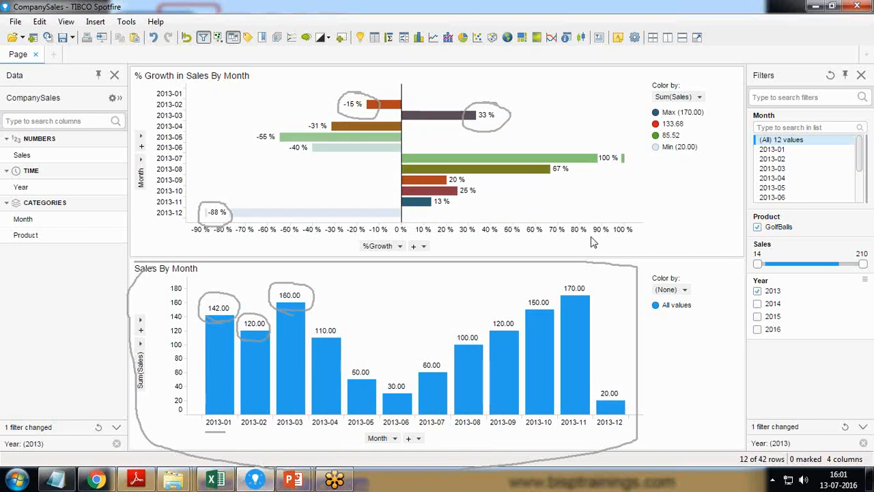
mouse_move(817, 328)
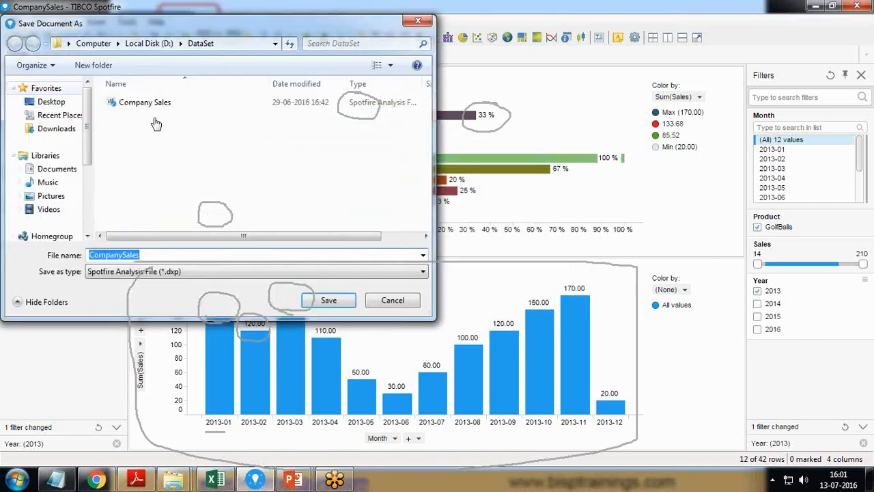
- Save the CompanySales analysis to the Desktop as a Spotfire analysis file
click(52, 101)
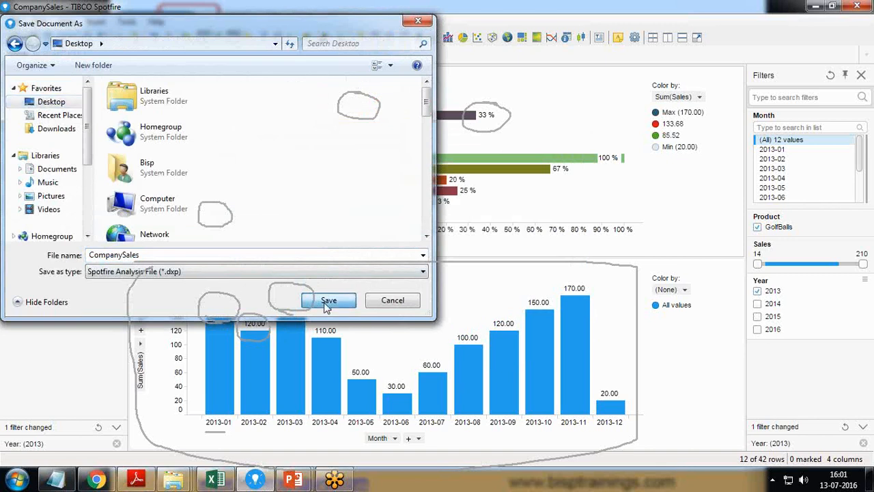
click(328, 301)
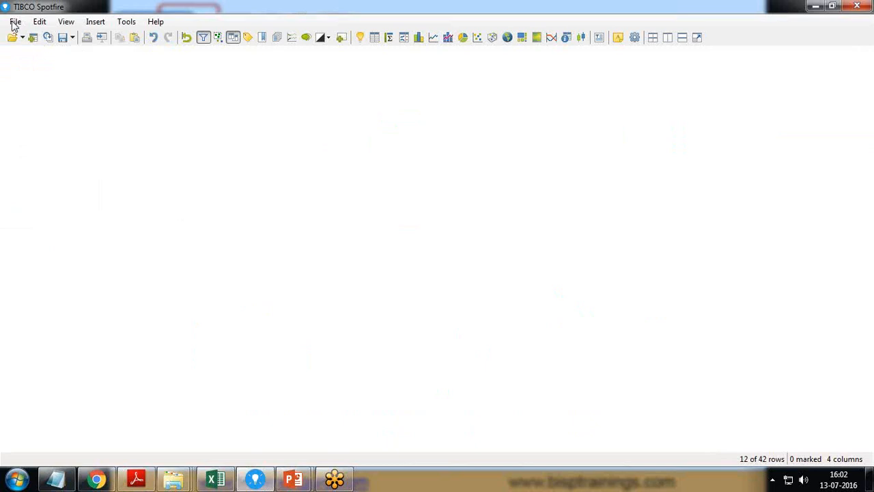
- Import the CompanySales Excel workbook as a file data source, accepting the worksheet settings
click(15, 22)
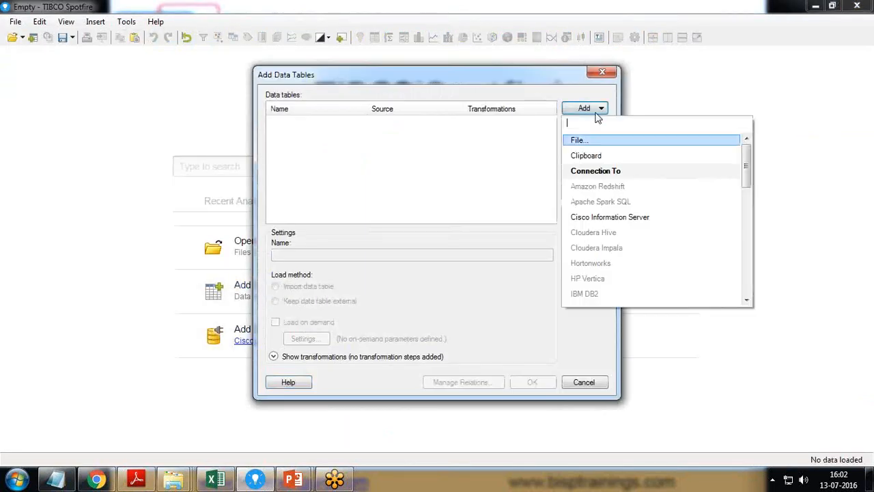
click(579, 139)
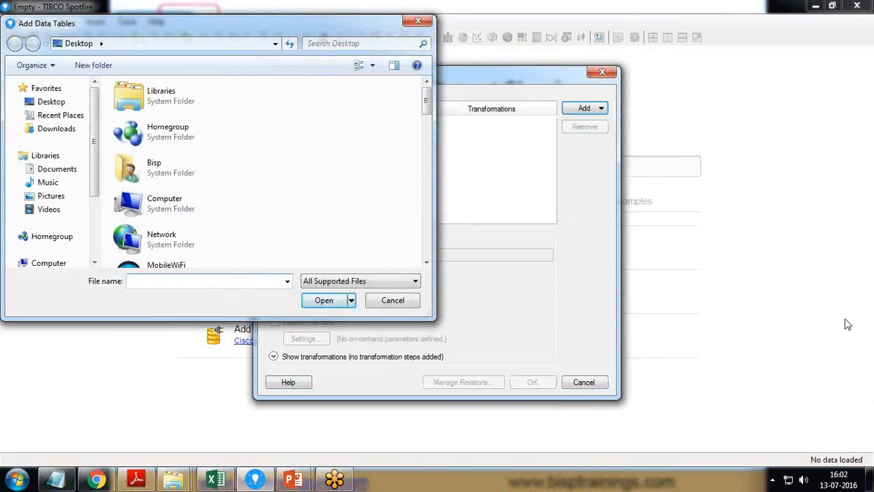
mouse_move(759, 315)
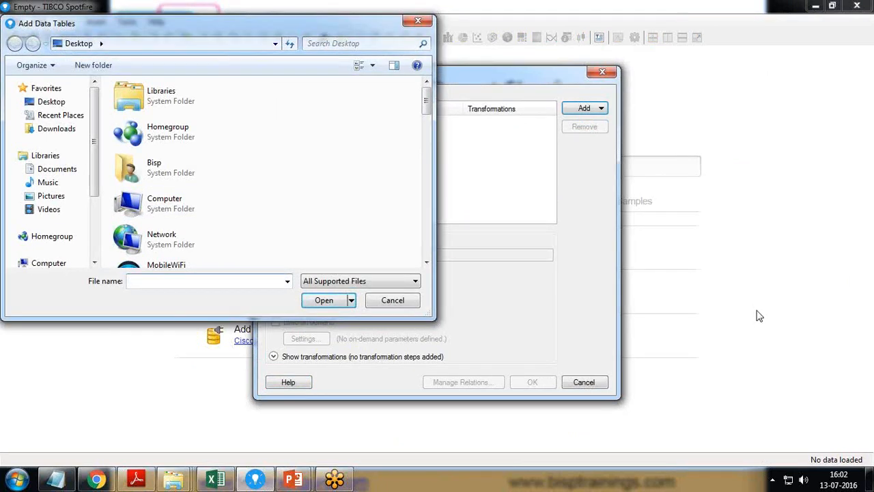
click(324, 300)
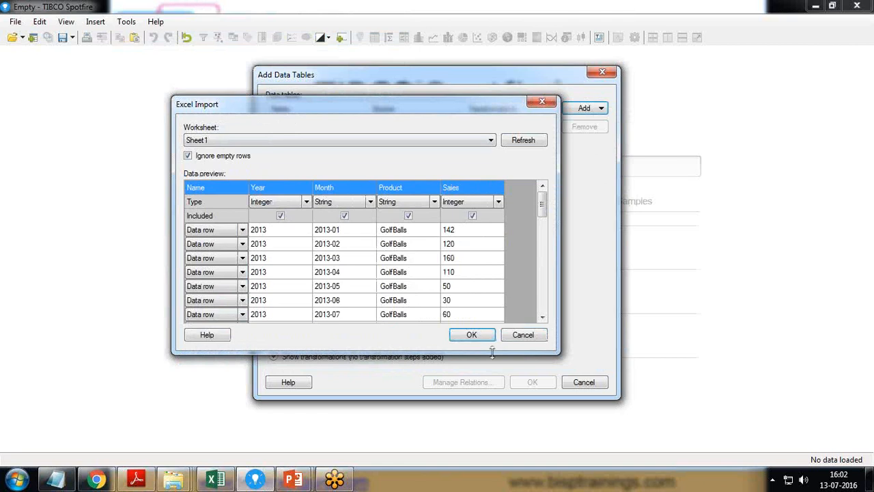
click(471, 335)
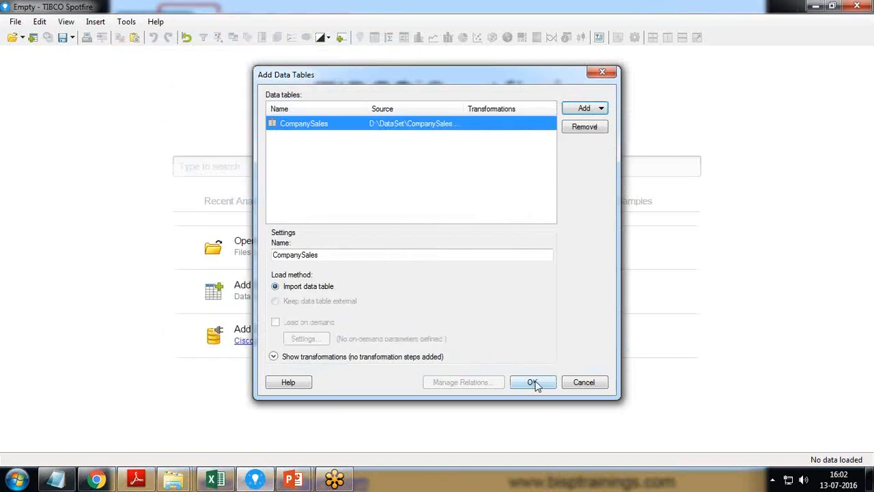
- Confirm adding the CompanySales data table and dismiss the recommended visualizations
click(533, 383)
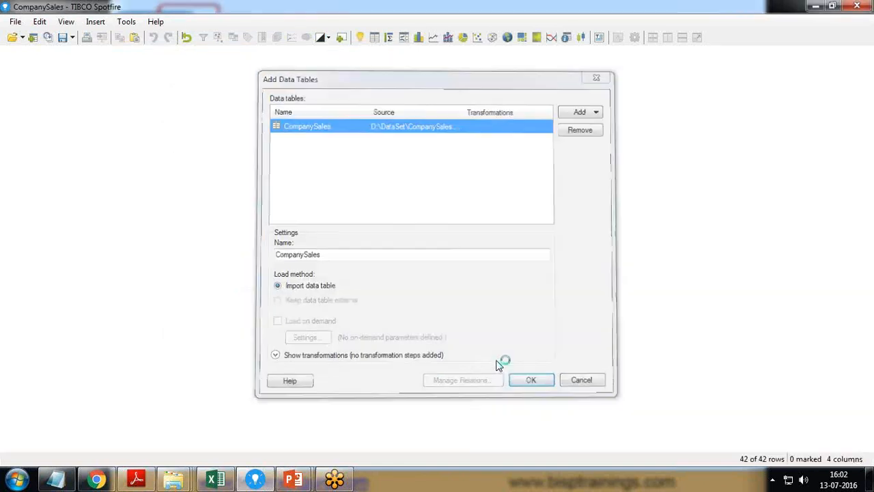
click(532, 380)
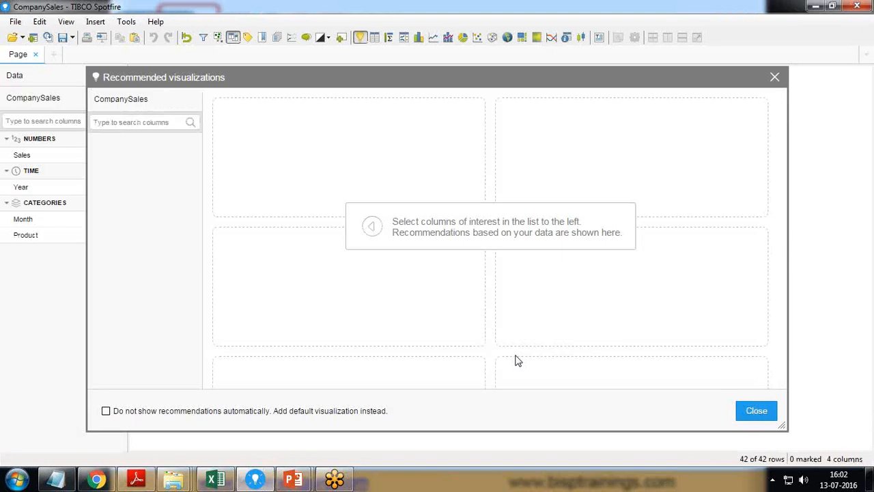
click(757, 410)
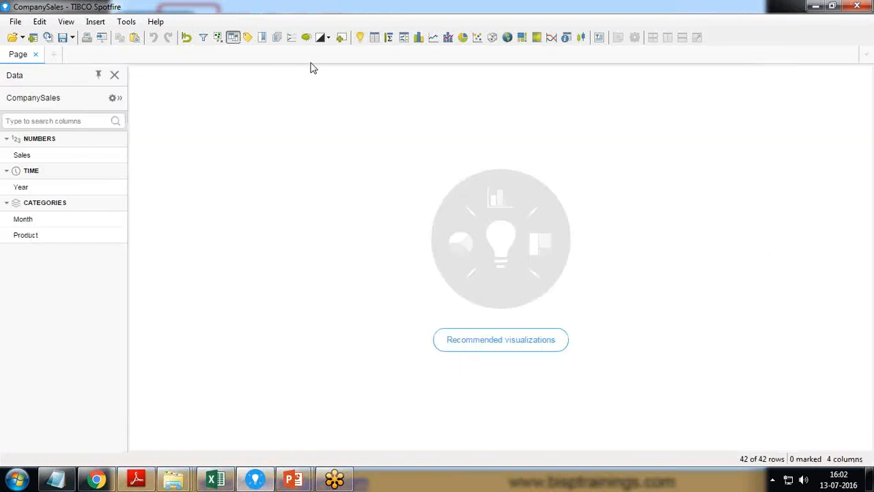
mouse_move(374, 38)
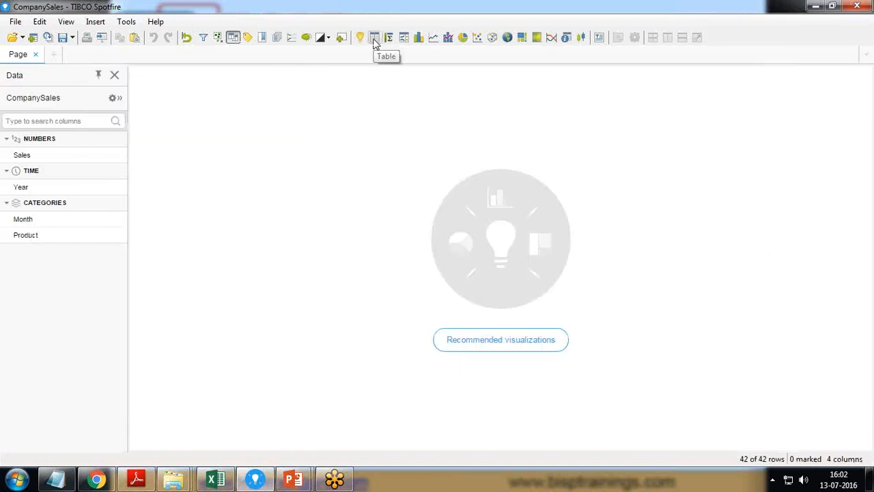
mouse_move(512, 52)
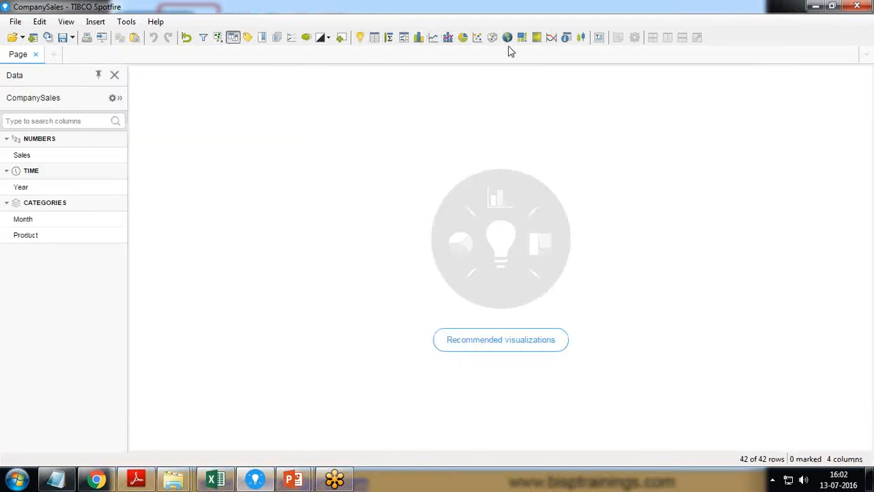
mouse_move(418, 38)
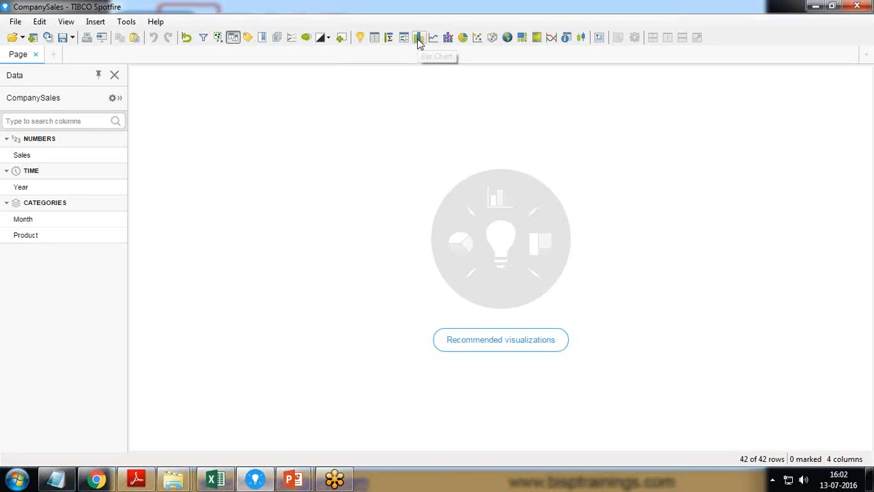
- Add a bar chart to the page and plot Sum(Sales) per month on its value axis
click(418, 38)
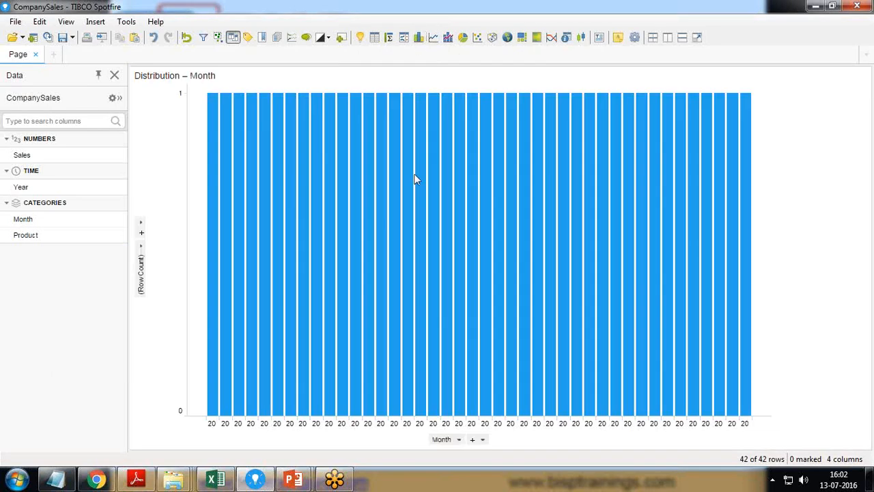
click(460, 440)
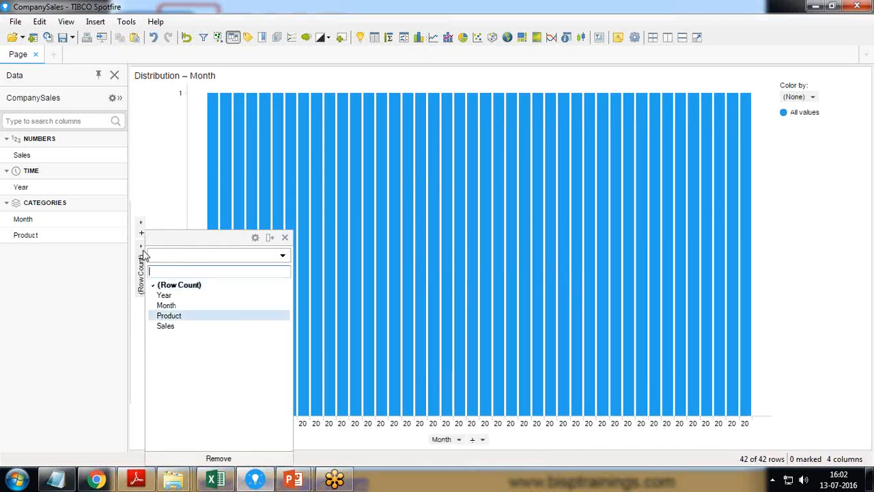
click(166, 325)
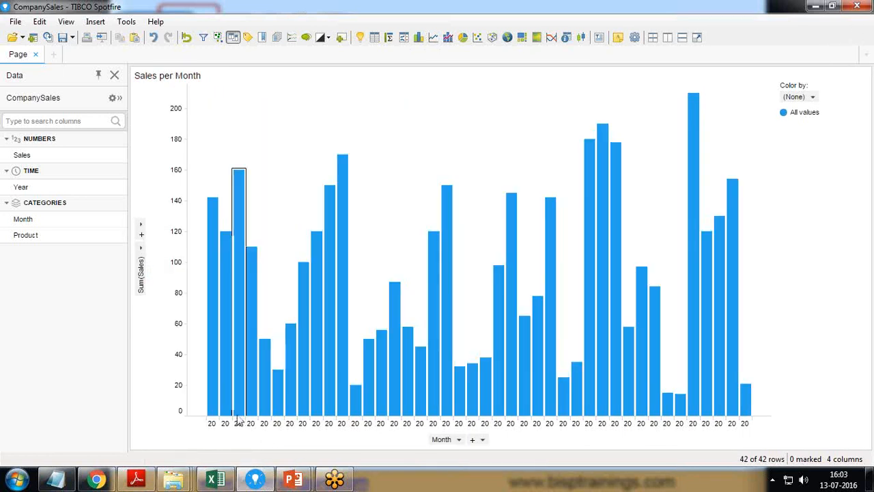
click(202, 39)
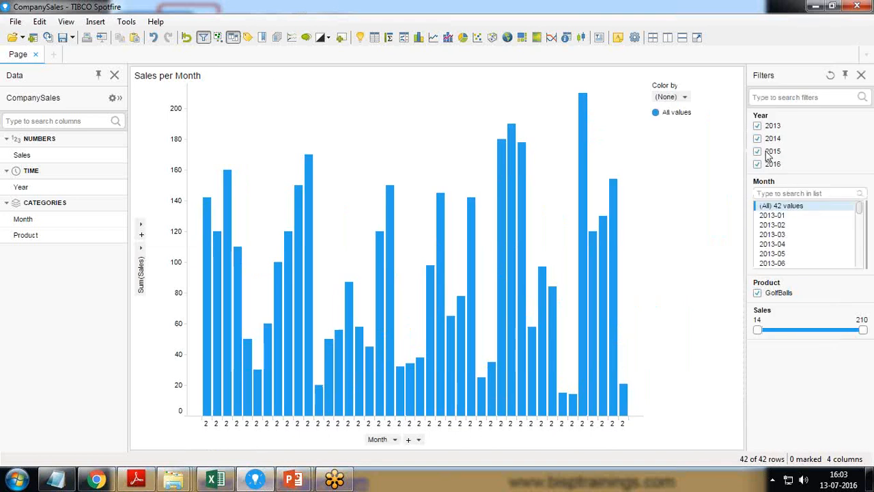
- Filter the Sales per Month chart to the year 2013 only
click(757, 138)
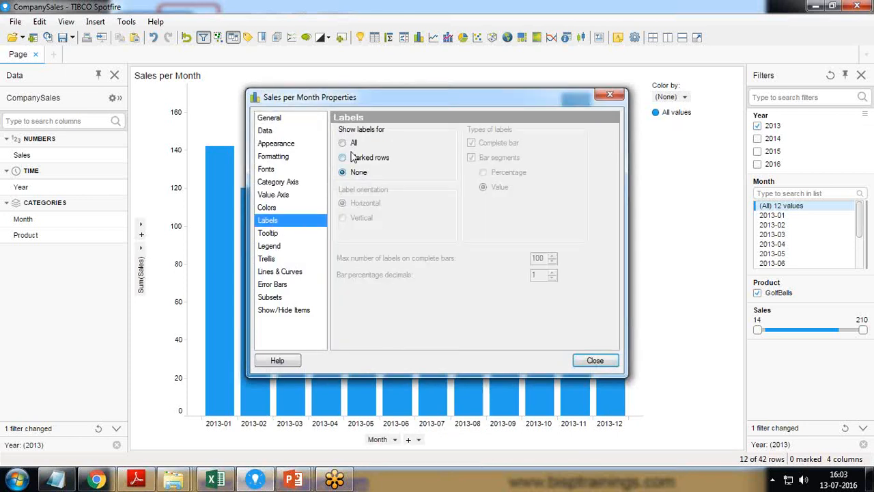
- Show value labels on all bars, leaving bar-segment labels off, and close the settings
click(341, 142)
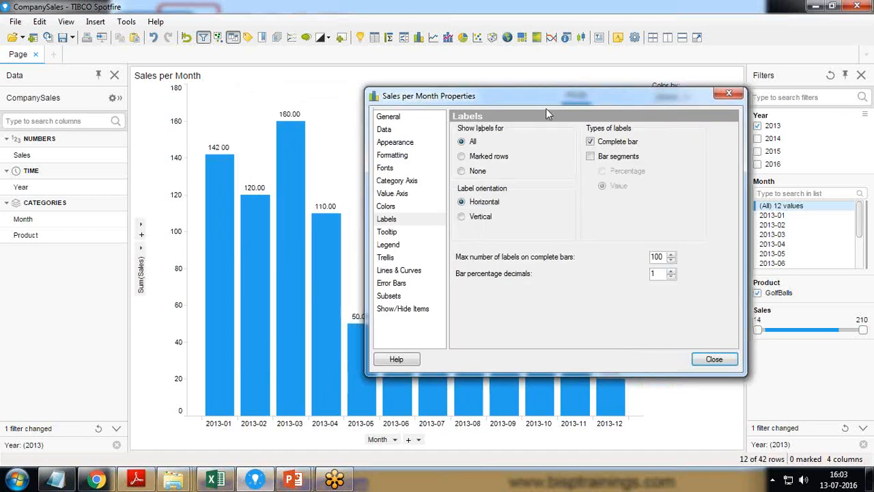
click(590, 156)
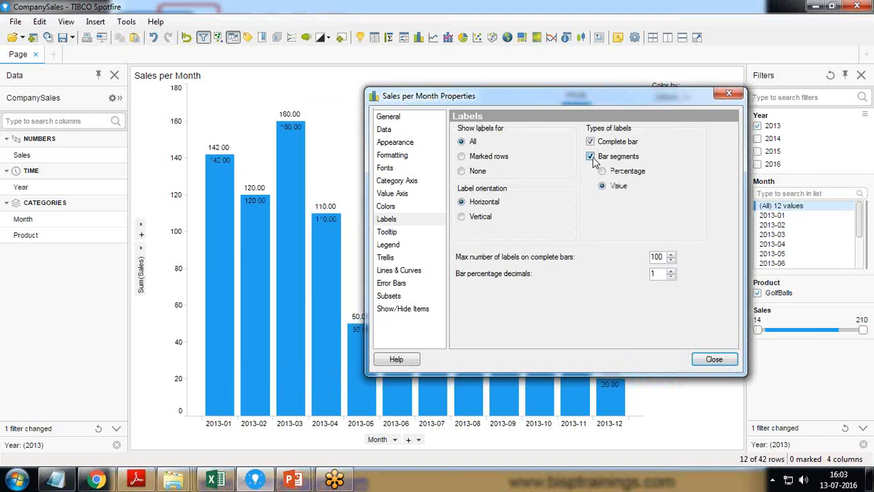
click(590, 155)
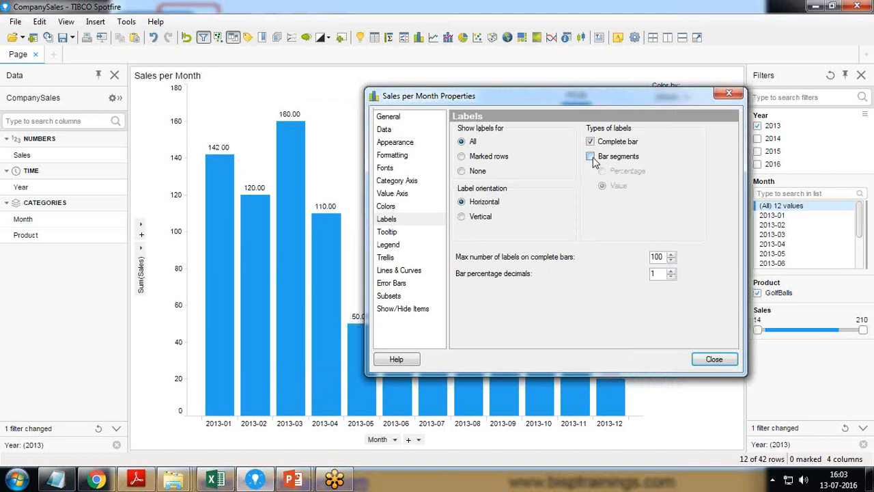
click(713, 358)
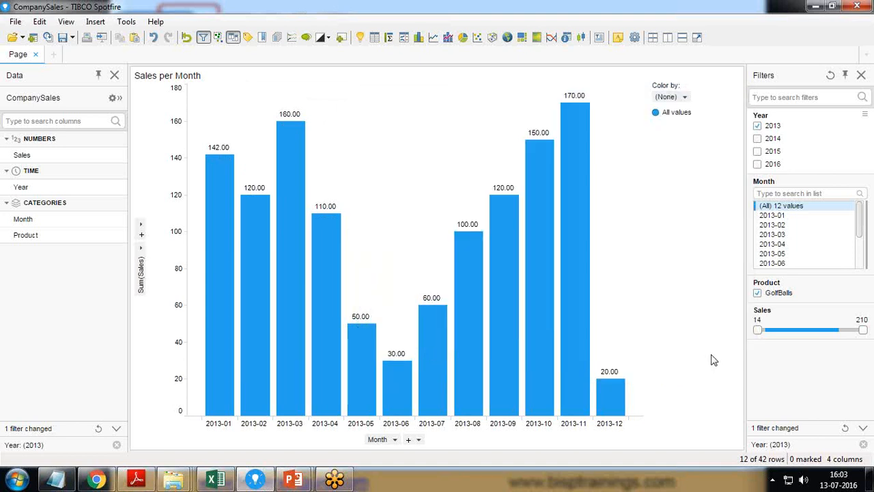
mouse_move(580, 308)
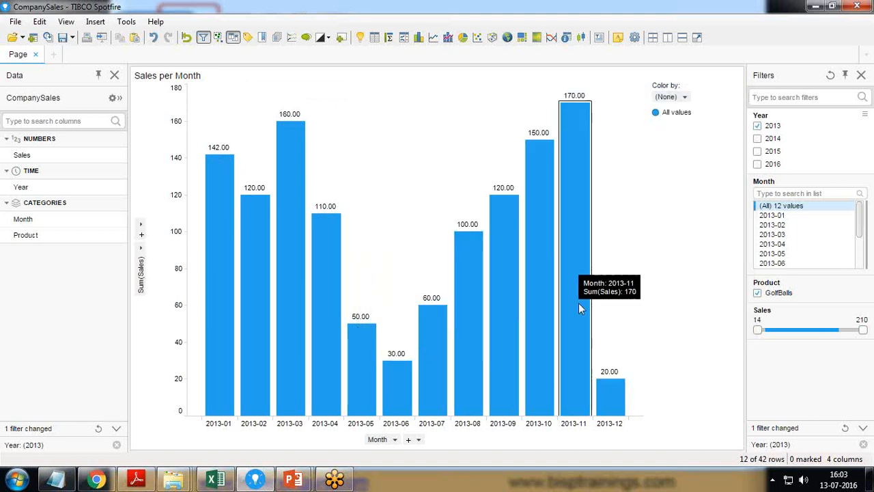
mouse_move(198, 161)
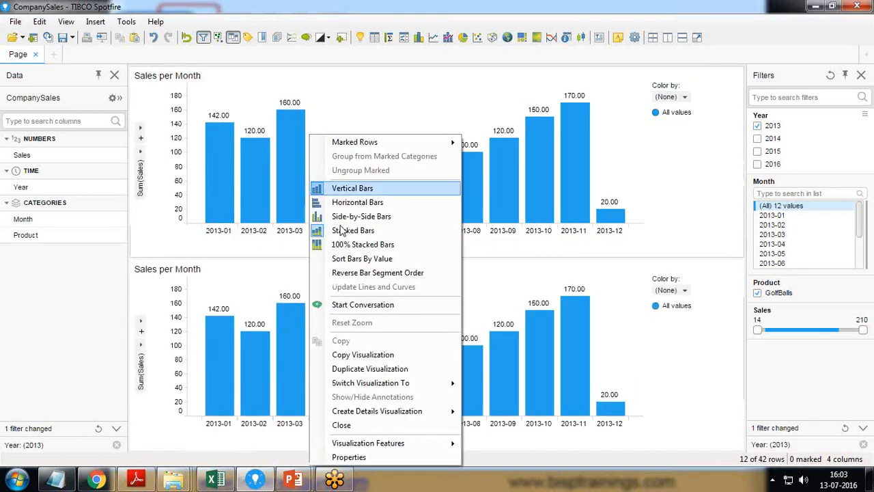
- Retitle the top chart 'Growth % Sales Per Month' in its properties and close them
click(349, 456)
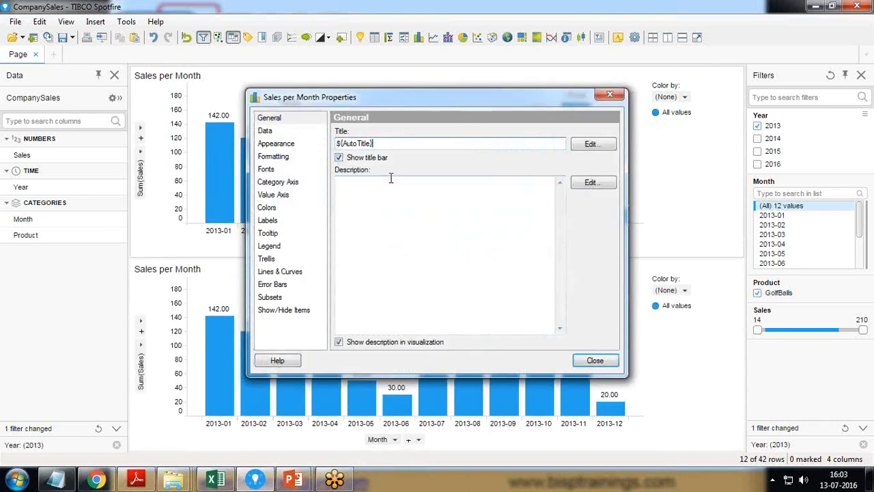
click(450, 143)
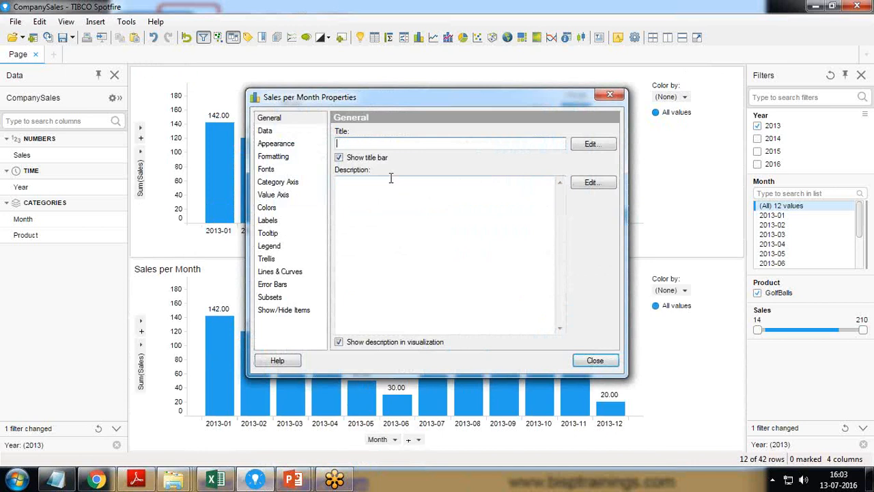
text(Grot)
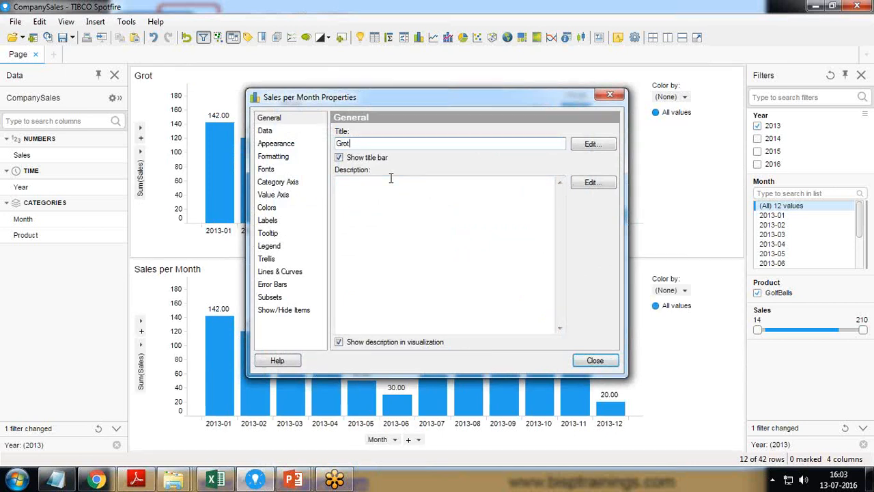
text(Growth)
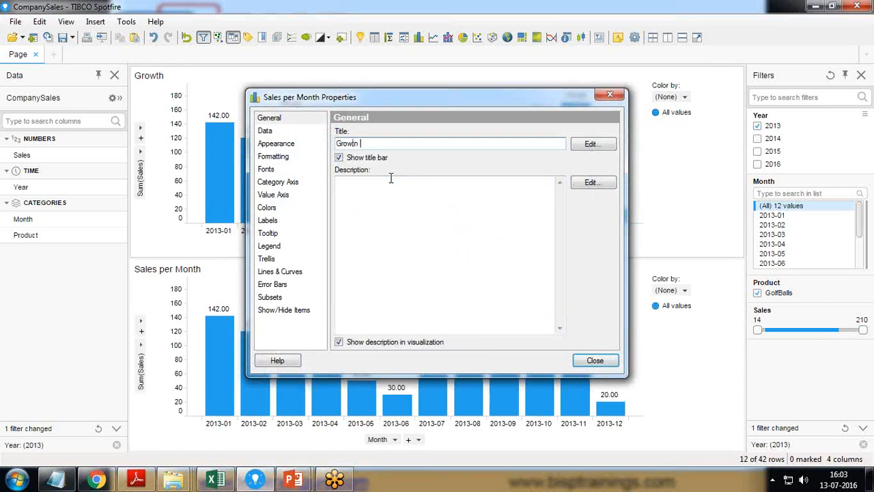
text(% Sales)
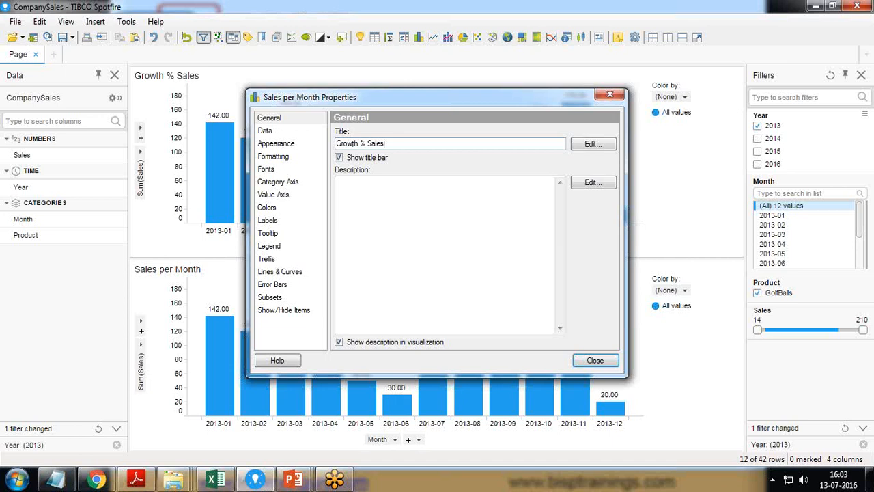
text(Wise)
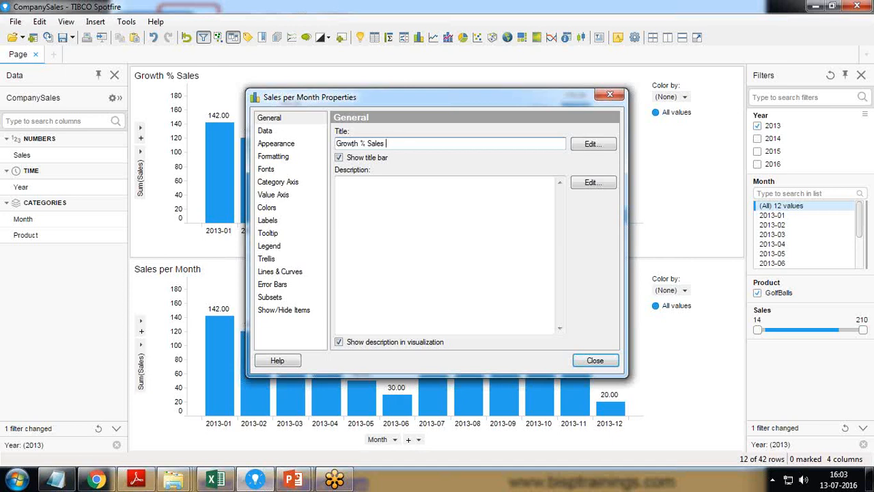
text(Per Month)
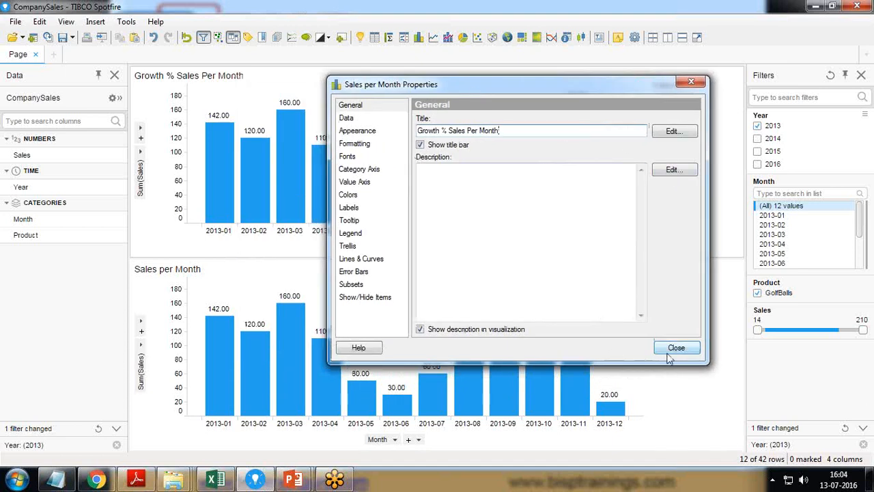
click(676, 348)
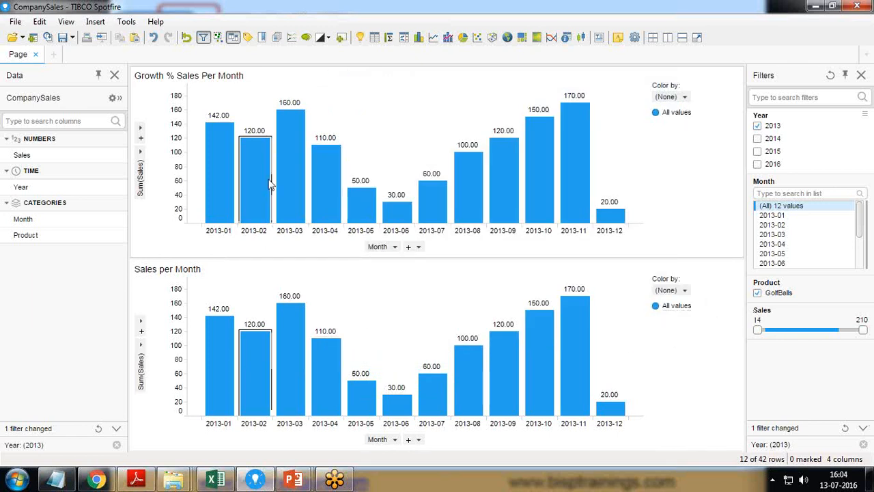
mouse_move(254, 171)
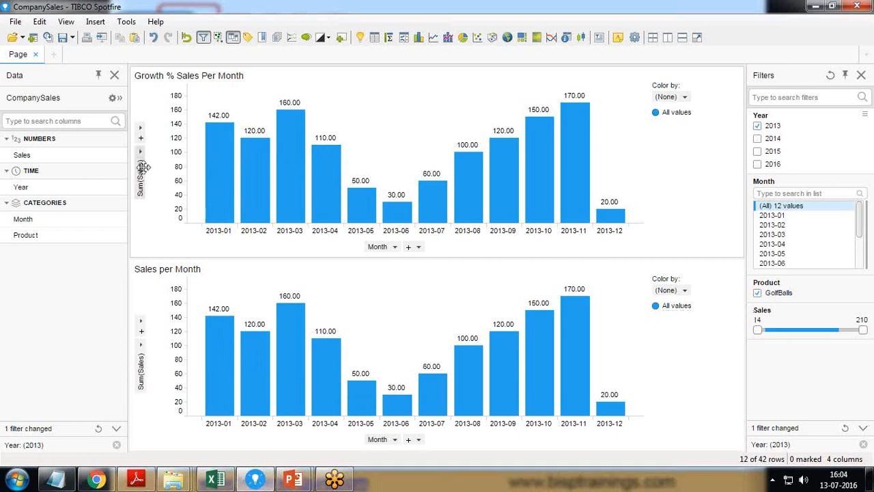
- Bring up the value-axis options of the Growth % Sales Per Month chart
right_click(139, 167)
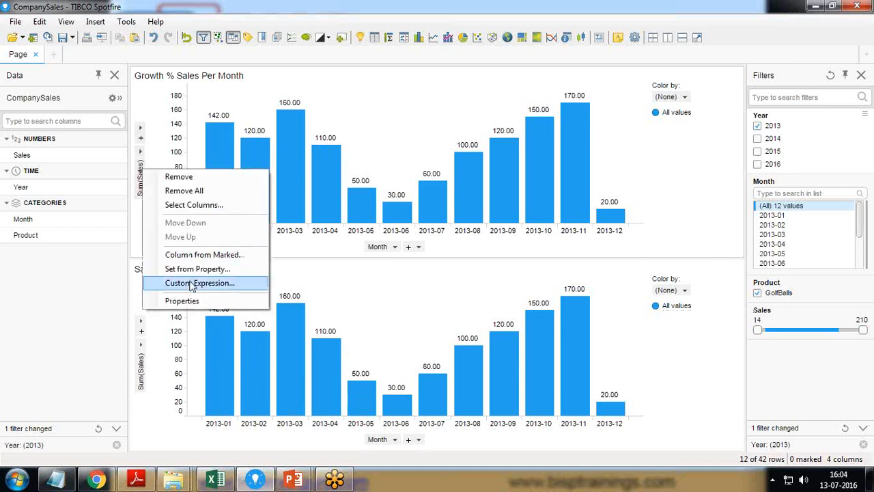
- Enter the custom expression (Sum([Sales])-Sum([Sales]) OVER (Previous([Axis.X]))) / Sum([Sales]) OVER (Previous([Axis.X]))
click(199, 283)
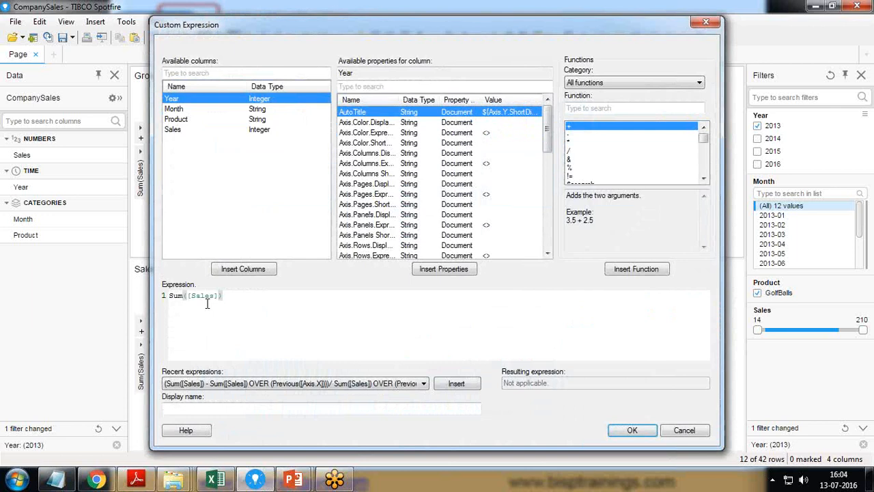
mouse_move(265, 302)
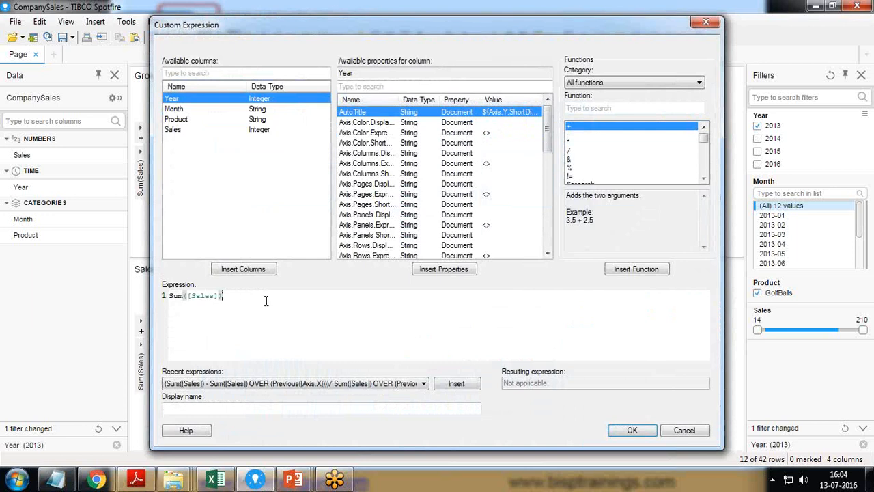
text())
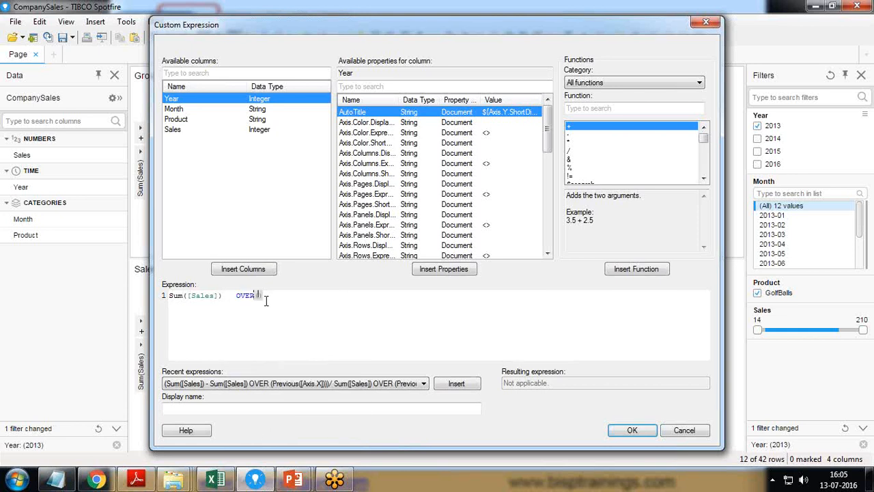
text(Previous())
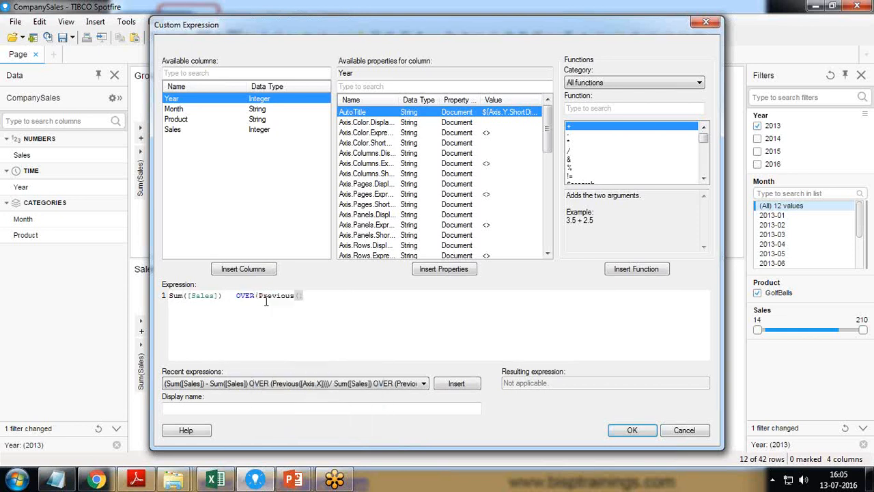
text([Axis.X)
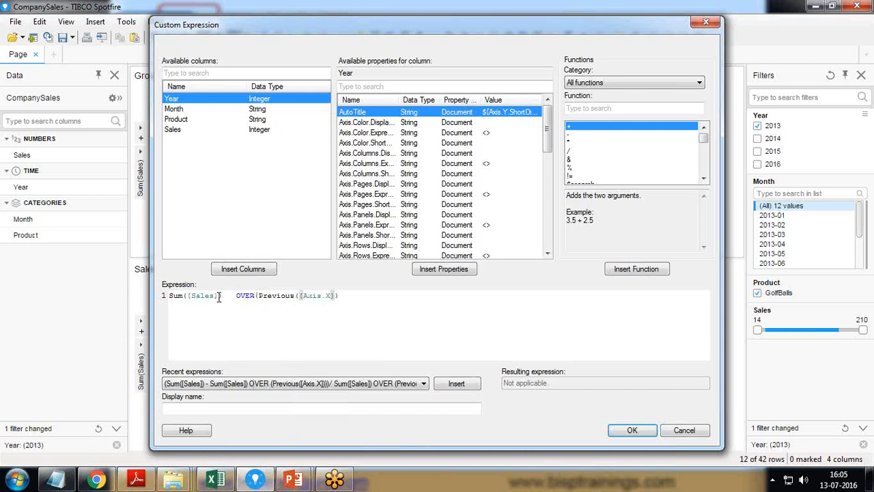
double_click(194, 295)
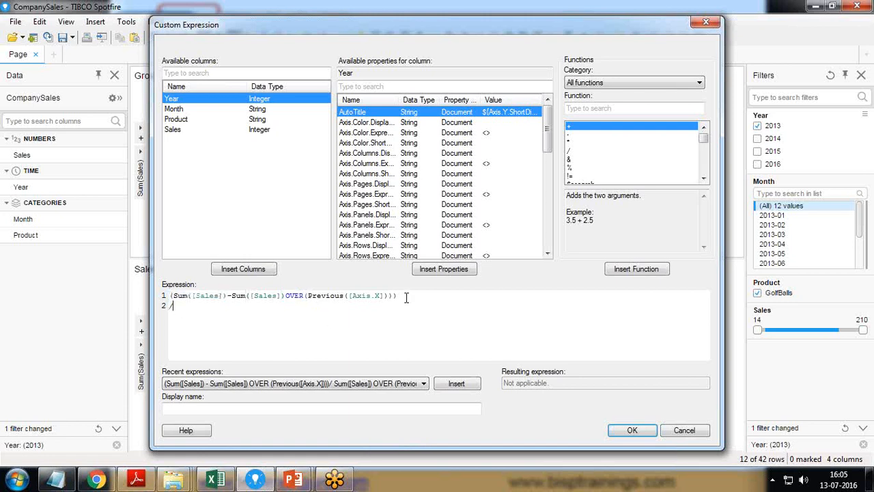
text(Sum([Sales]))
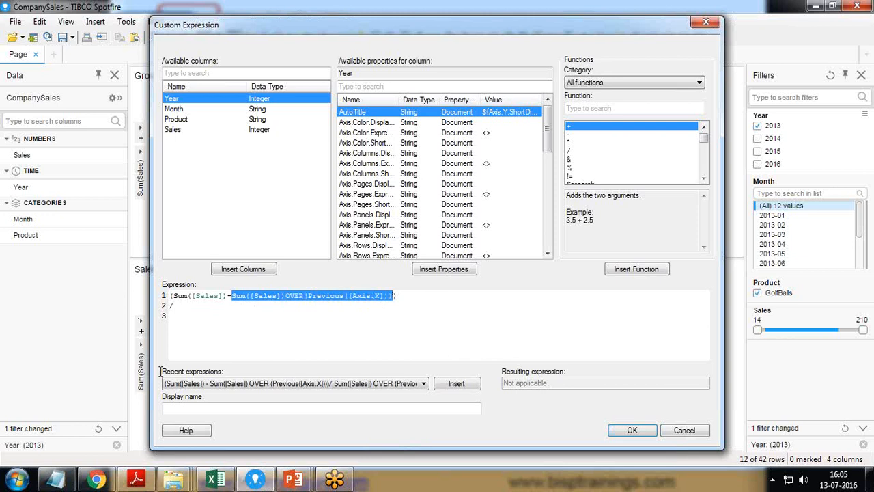
text(Sum([Sales])OVER(Previous([Axis.X])))
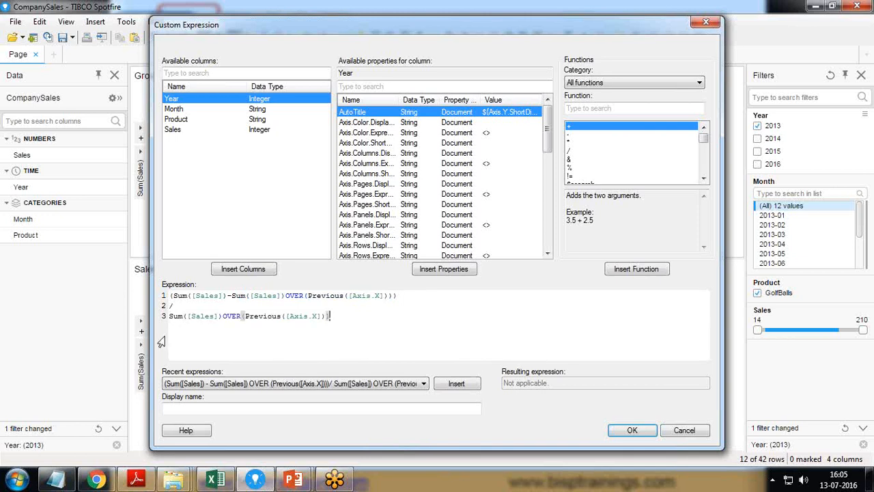
mouse_move(249, 60)
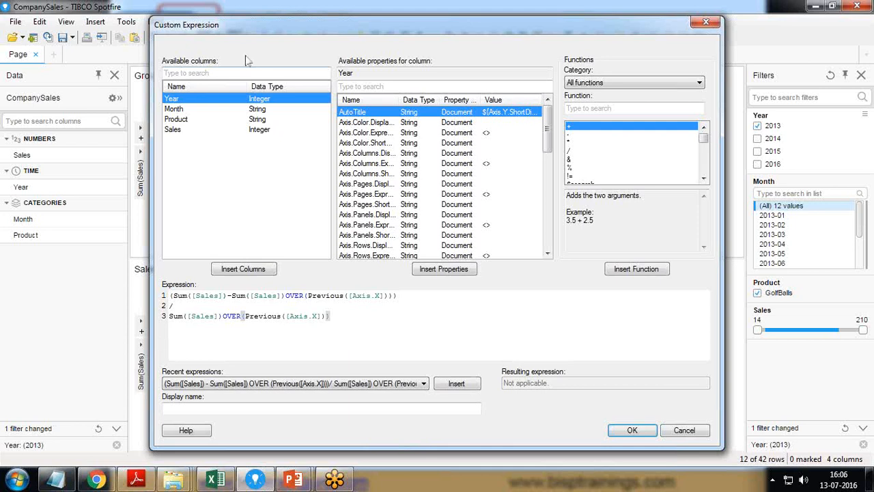
- Give the expression the display name '% Growth'
click(321, 407)
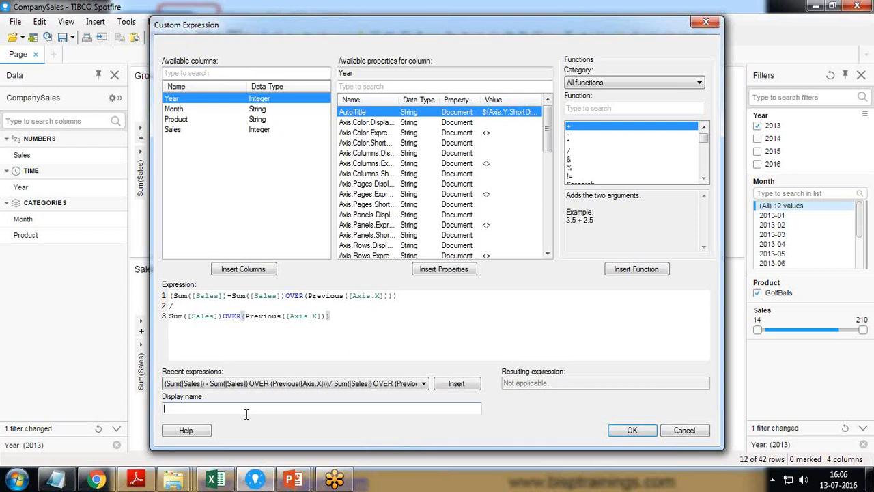
text(% Growth)
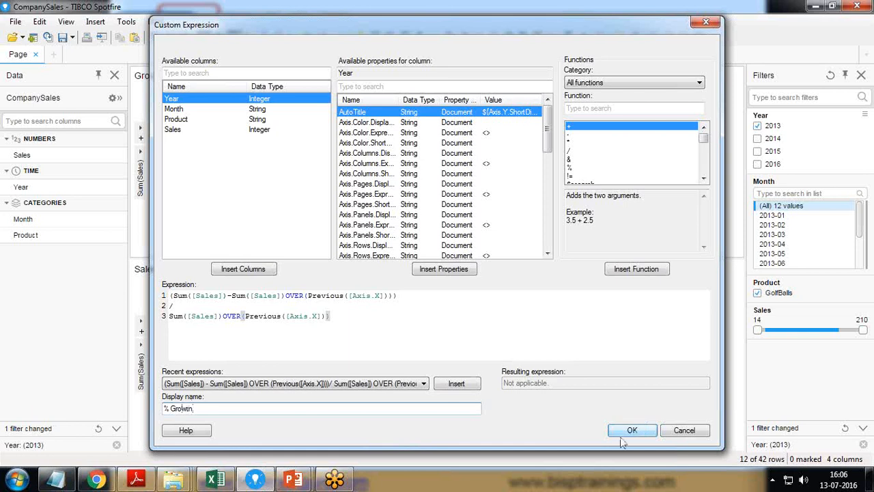
click(631, 429)
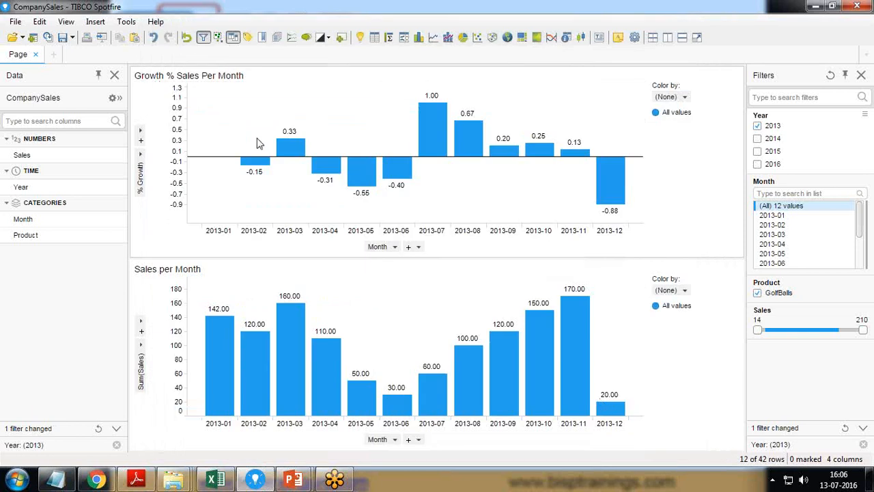
mouse_move(250, 186)
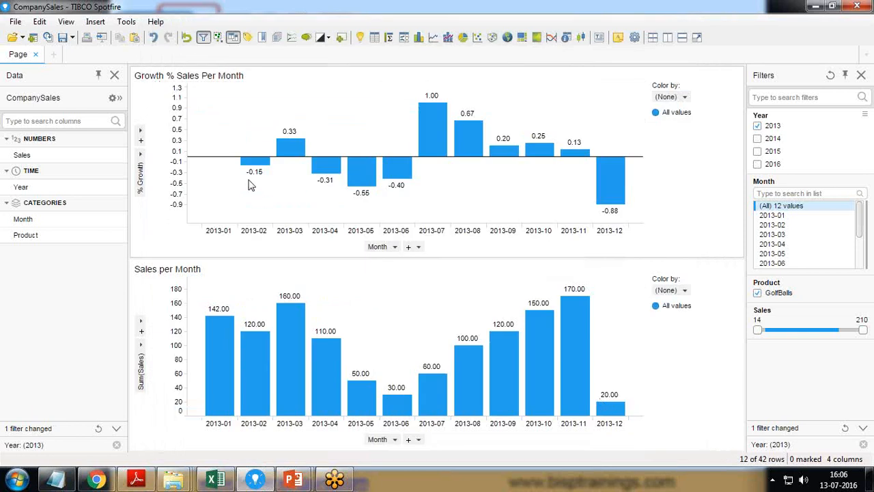
mouse_move(304, 131)
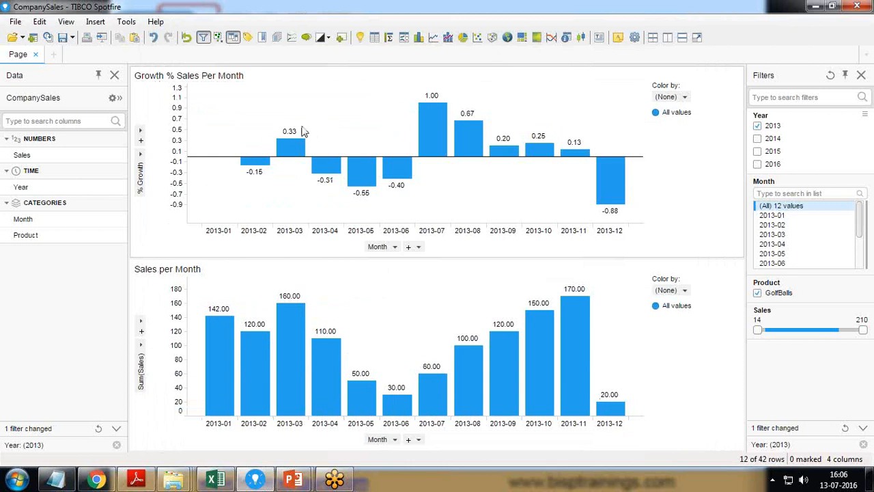
mouse_move(298, 175)
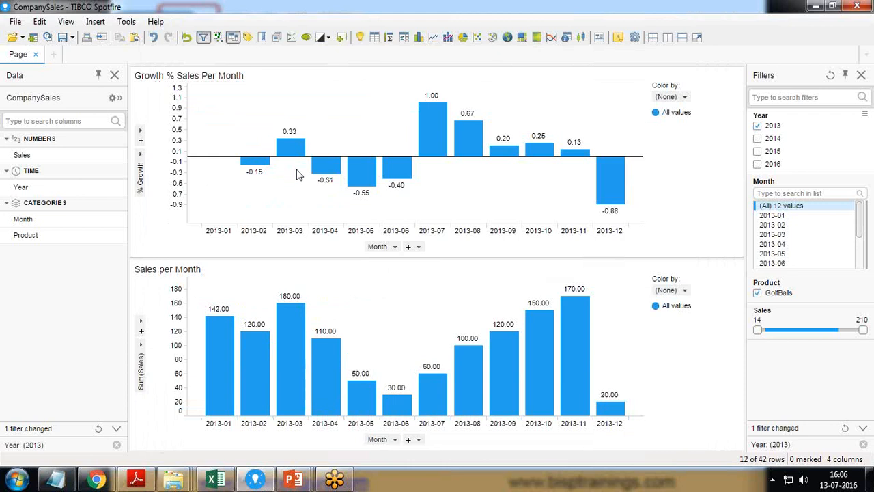
mouse_move(293, 180)
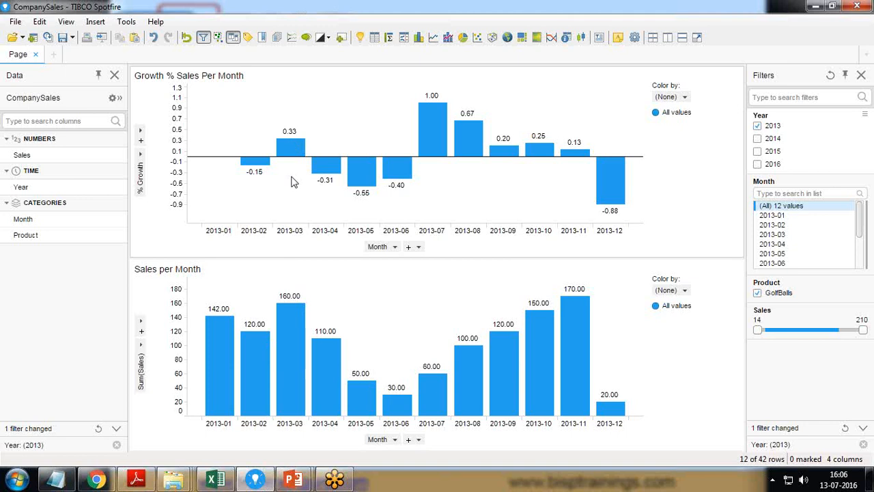
mouse_move(350, 114)
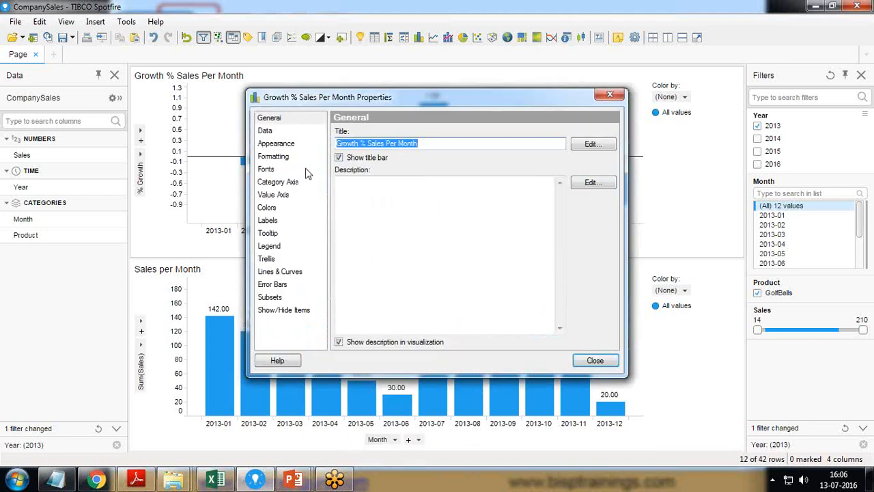
- Format the growth value axis as percentages with 0 decimals and close the properties
click(273, 155)
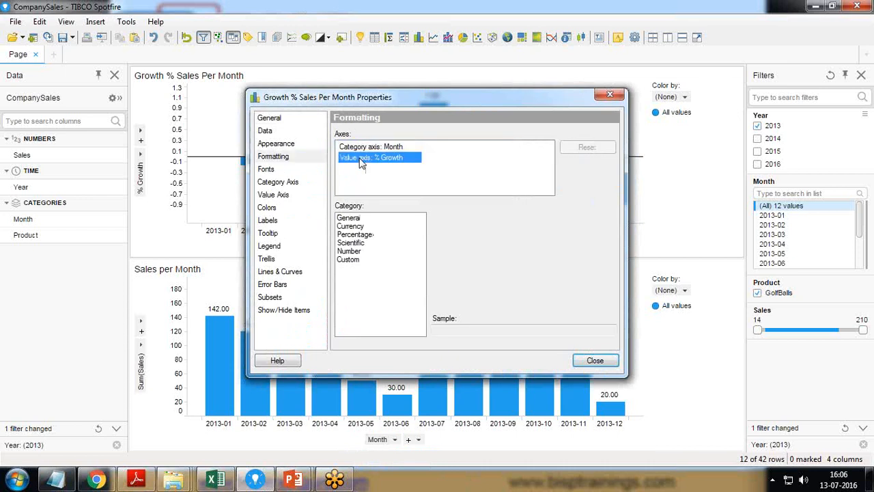
click(355, 235)
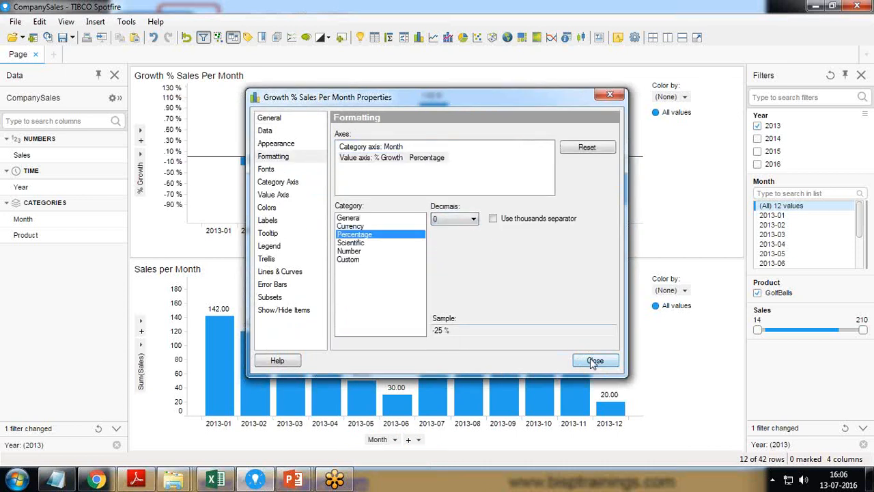
click(594, 361)
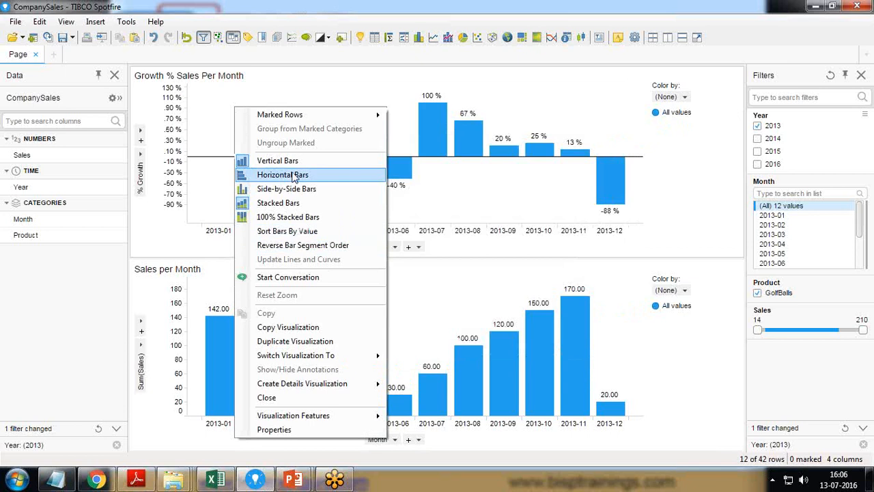
- Switch the growth chart to horizontal bars and reopen its properties
click(281, 175)
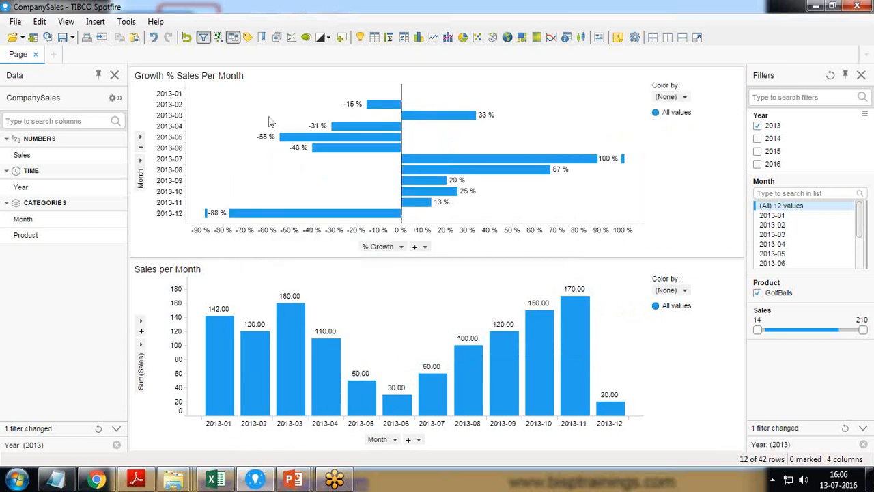
right_click(294, 123)
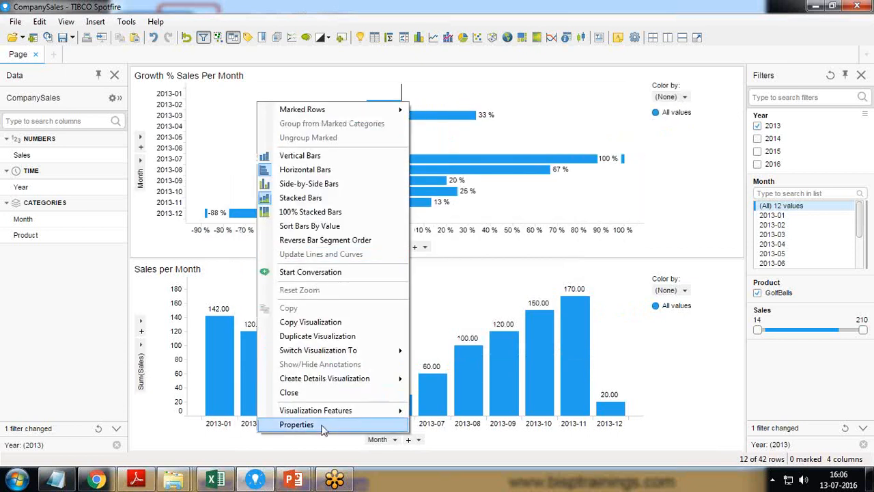
click(296, 423)
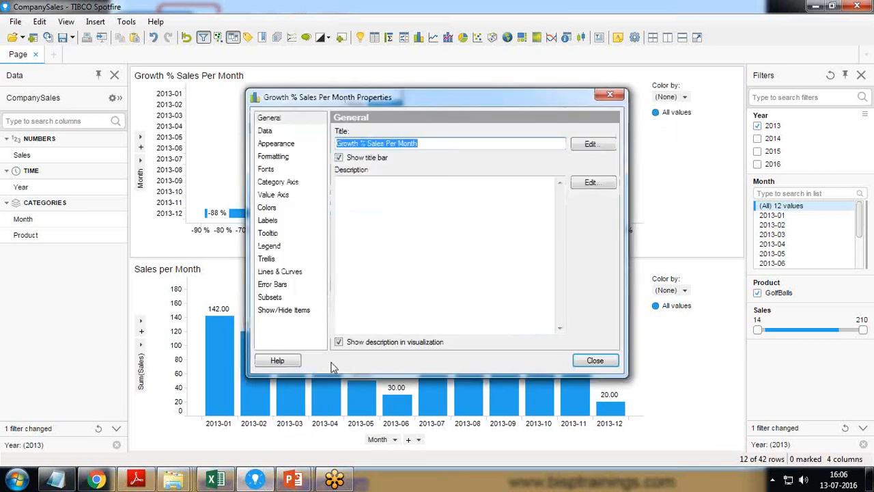
- Colour the growth bars by Sum(Sales) on the Colors page, keeping Gradient mode
click(268, 207)
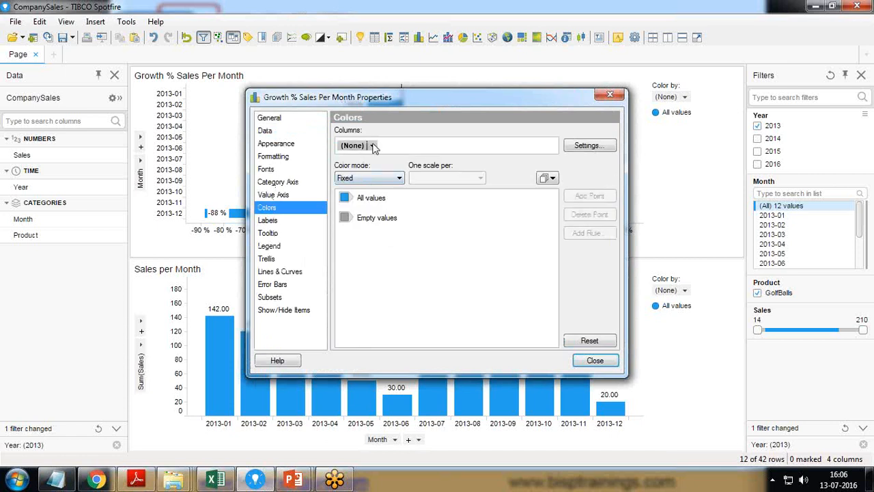
click(373, 145)
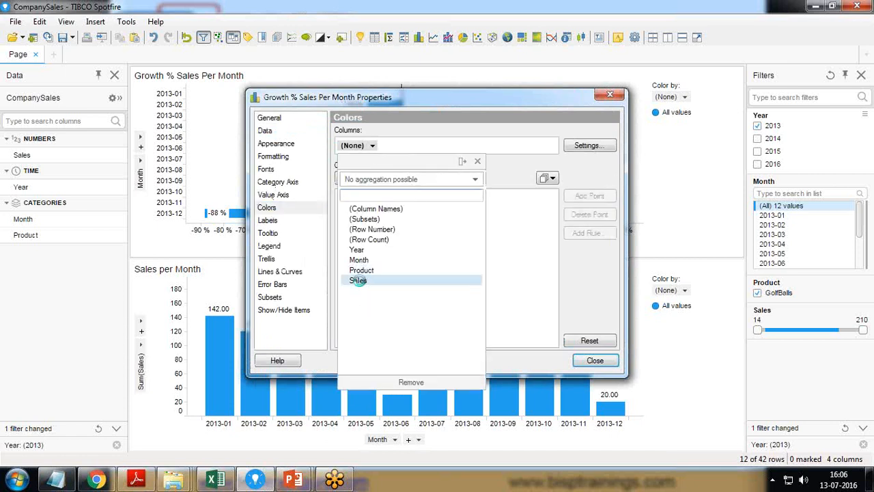
click(358, 280)
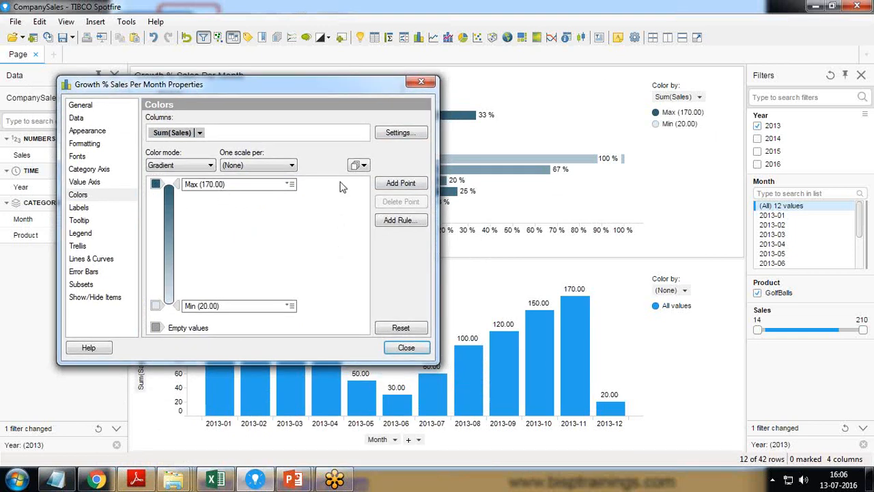
- Add gradient colour points at 100.21 and 50.17 between 170.00 and Min (20.00)
click(400, 183)
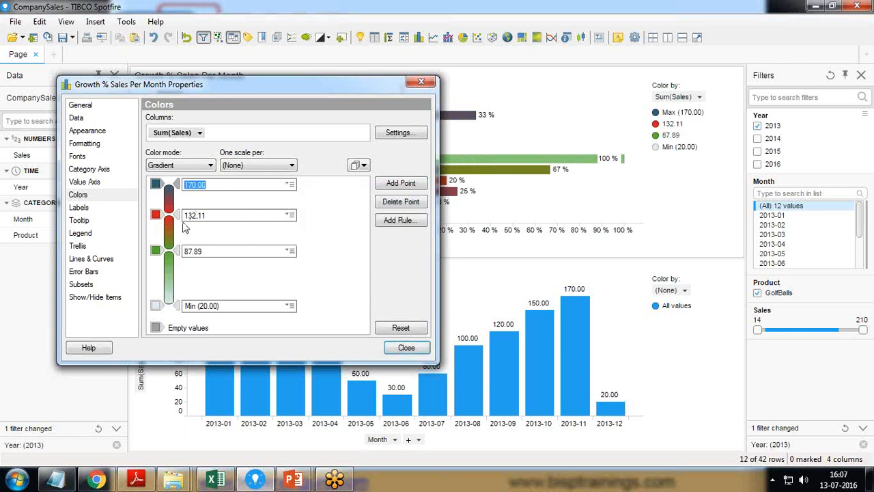
text(139.21)
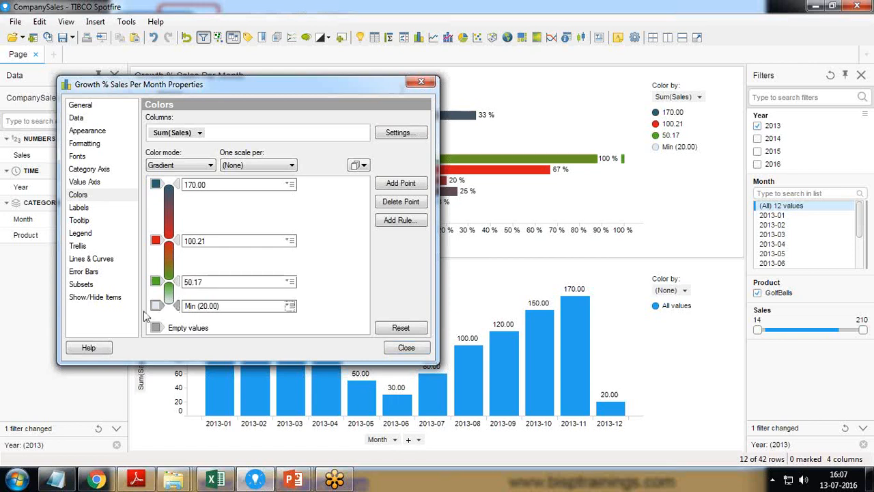
click(156, 306)
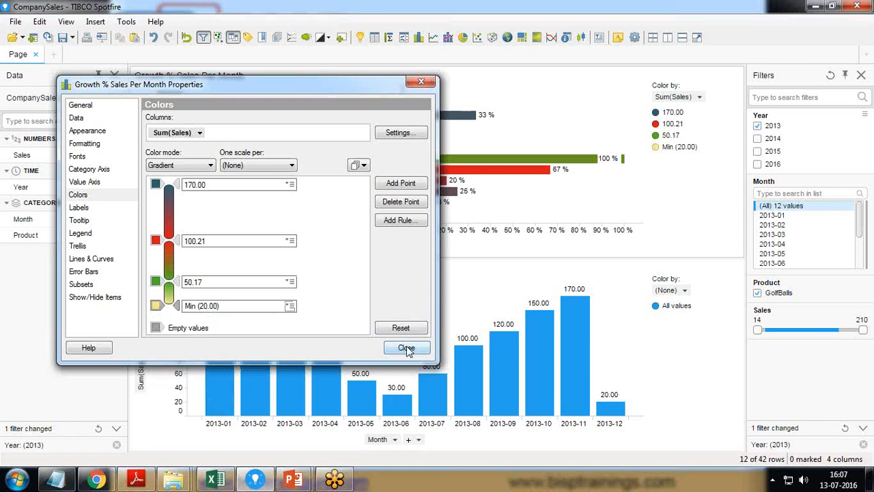
- Dismiss the Properties dialog, leaving the growth bars coloured by the Sum(Sales) gradient
click(407, 348)
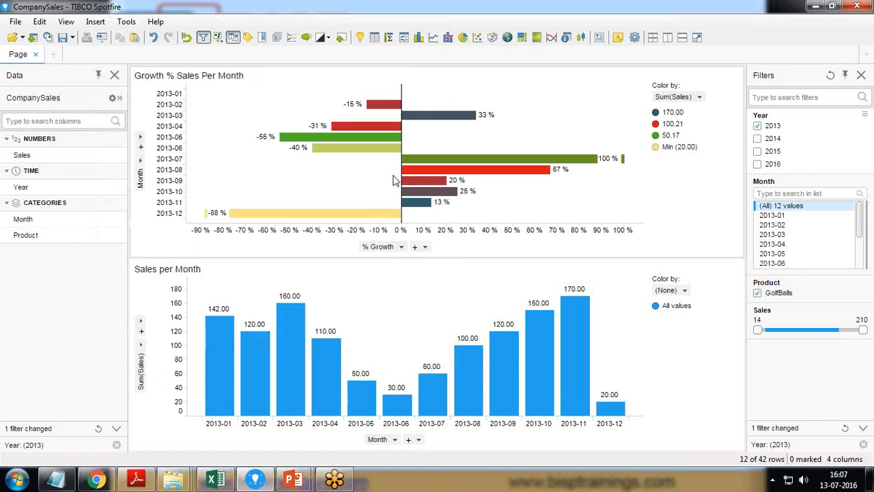
mouse_move(354, 185)
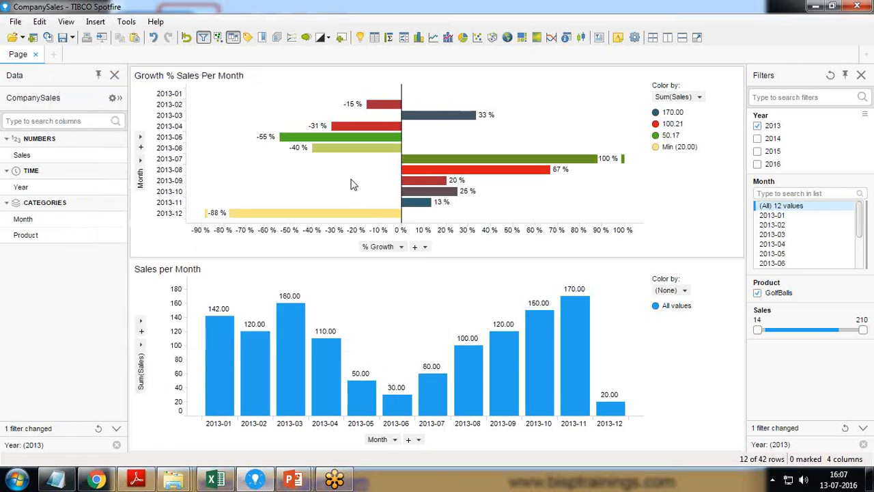
mouse_move(394, 94)
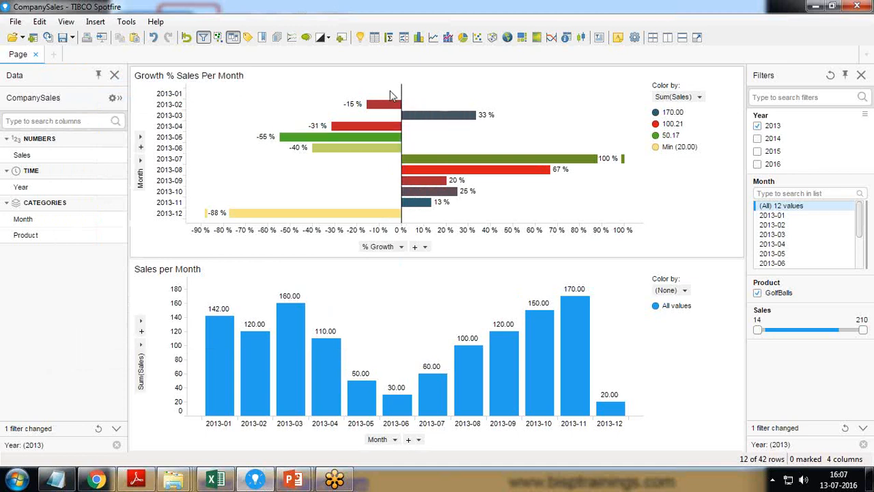
mouse_move(371, 99)
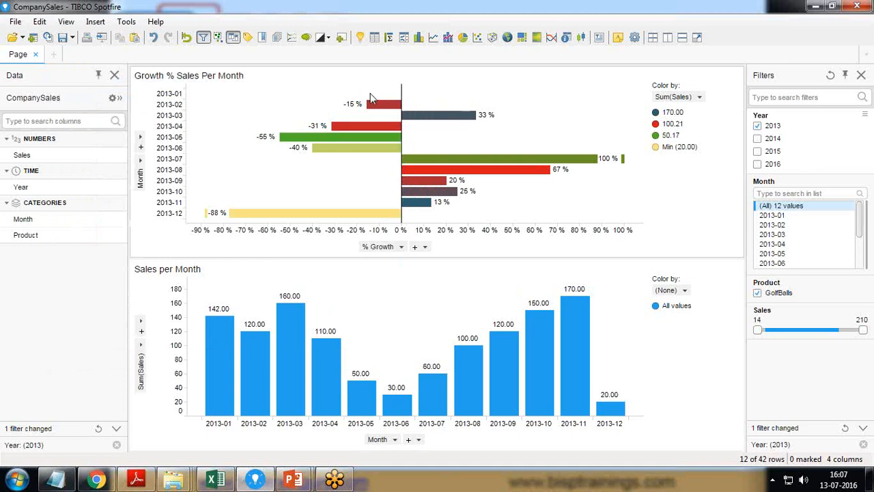
mouse_move(167, 102)
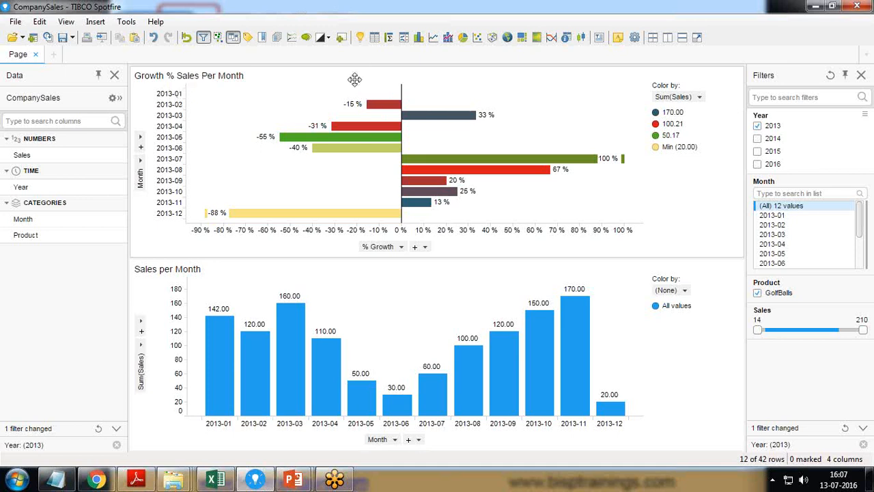
mouse_move(169, 101)
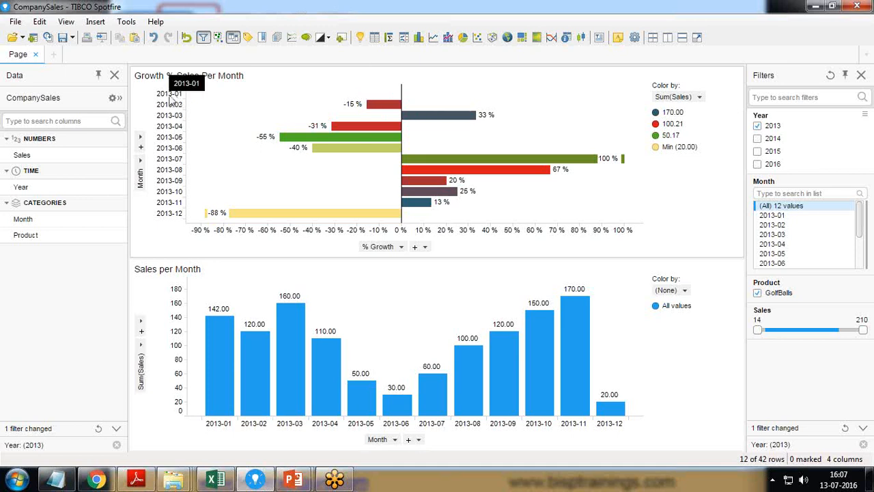
mouse_move(858, 35)
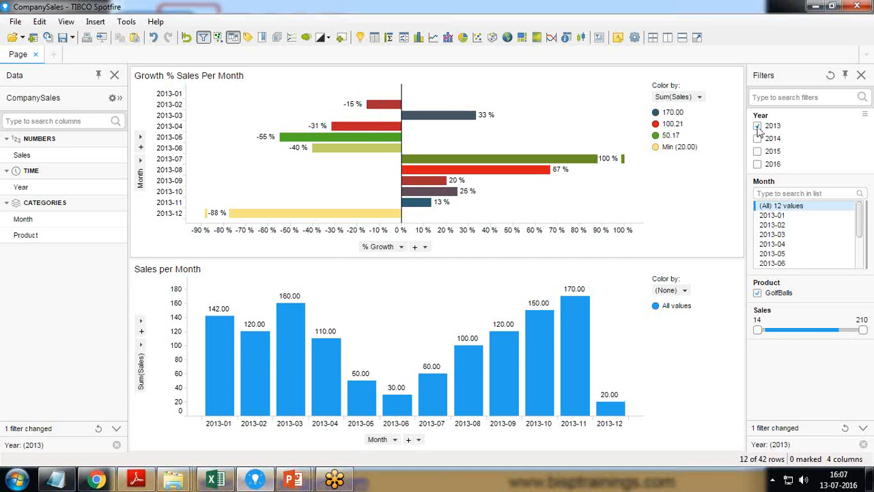
- Add 2014 to the Year filter so both charts span 2013 and 2014
click(757, 138)
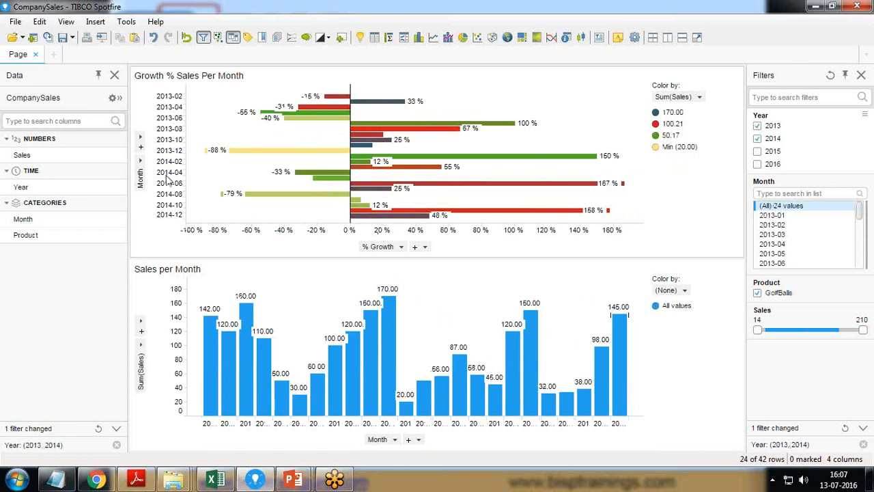
mouse_move(175, 184)
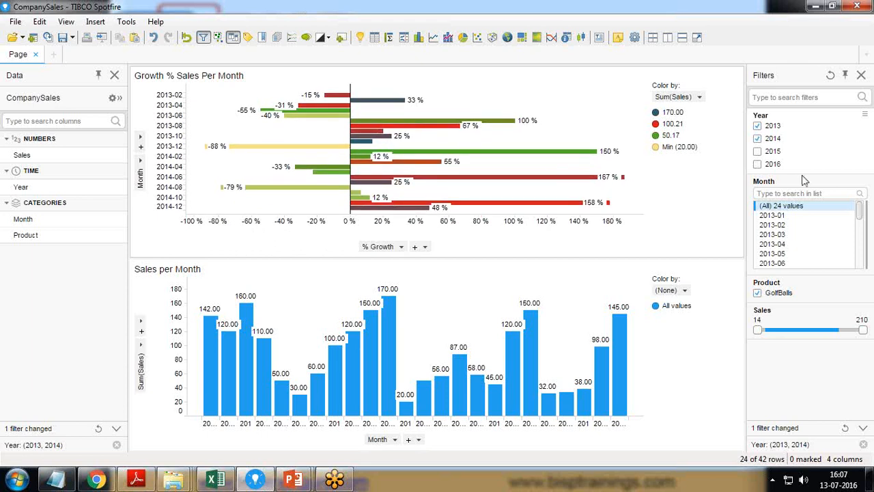
- Remove 2014 from the Year filter, returning both charts to 2013 only
click(757, 138)
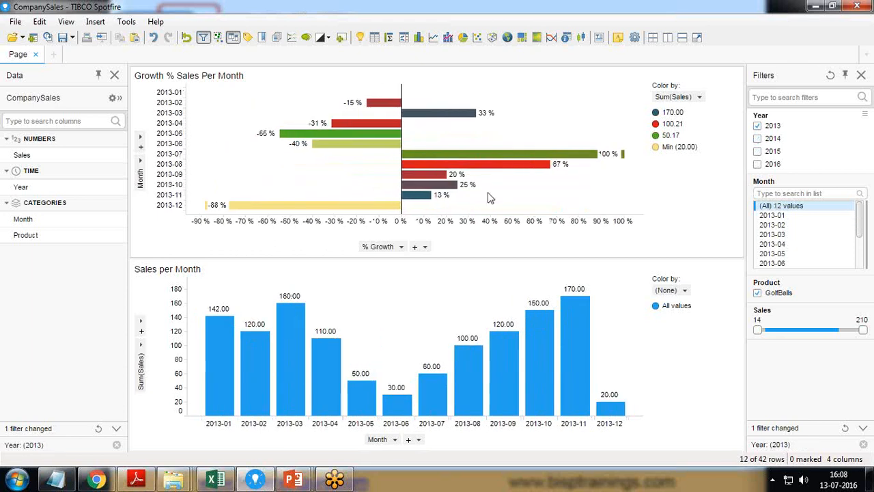
mouse_move(494, 205)
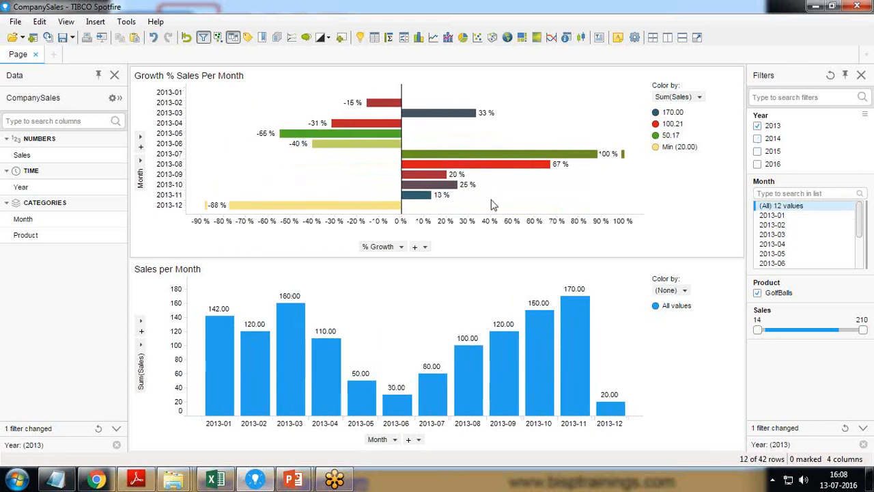
mouse_move(505, 197)
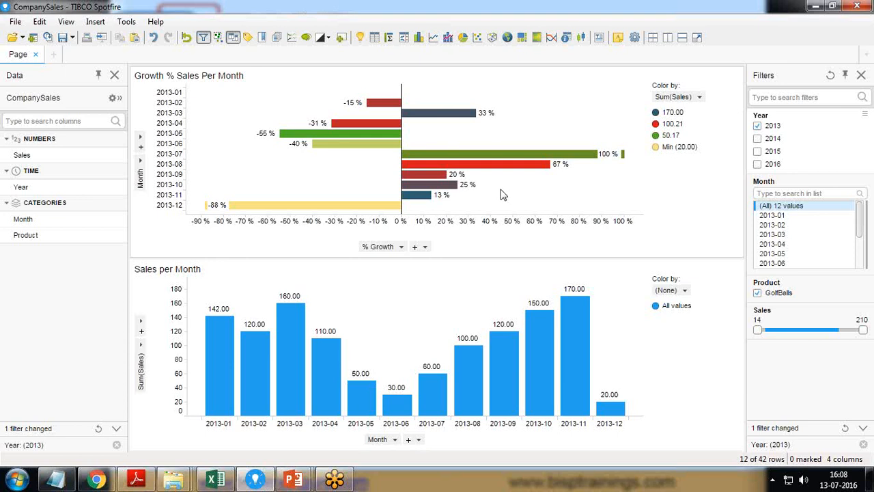
mouse_move(859, 424)
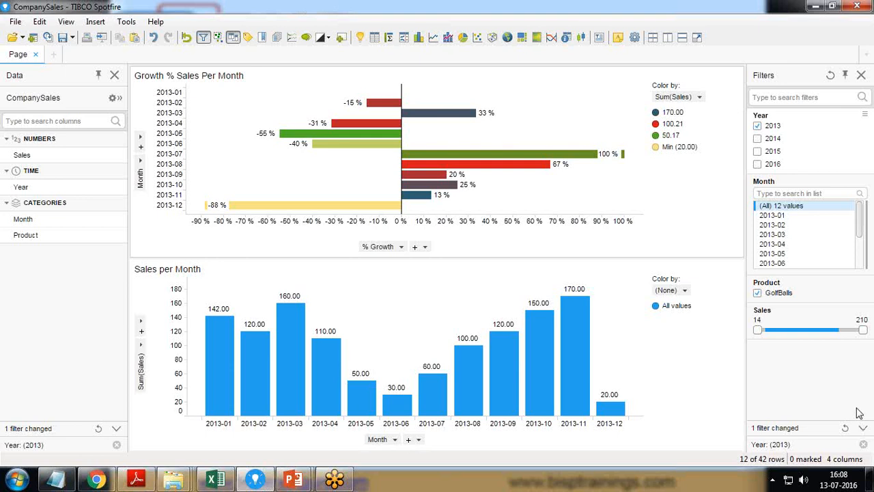
mouse_move(622, 448)
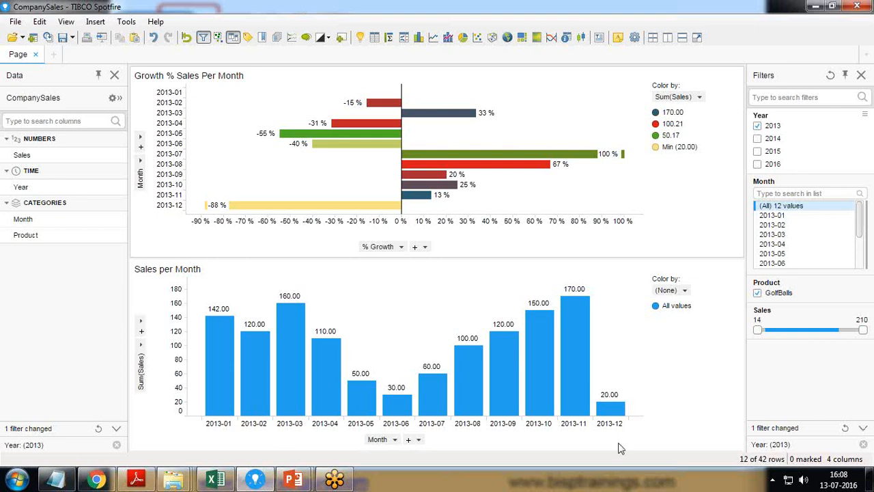